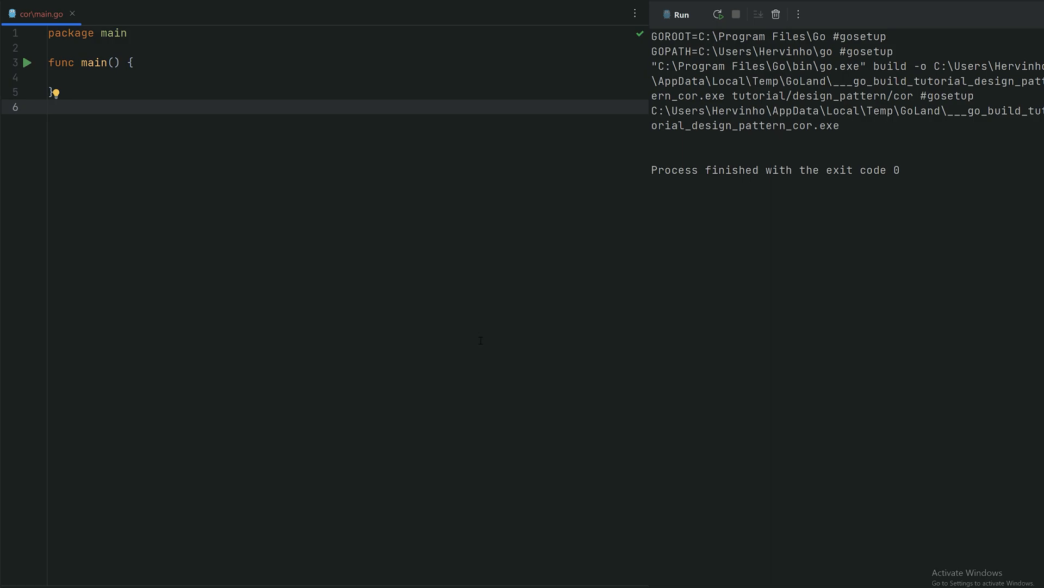
# Step: Declare the Handler interface with a Handle(request Request) method
pyautogui.write('type name interface {')
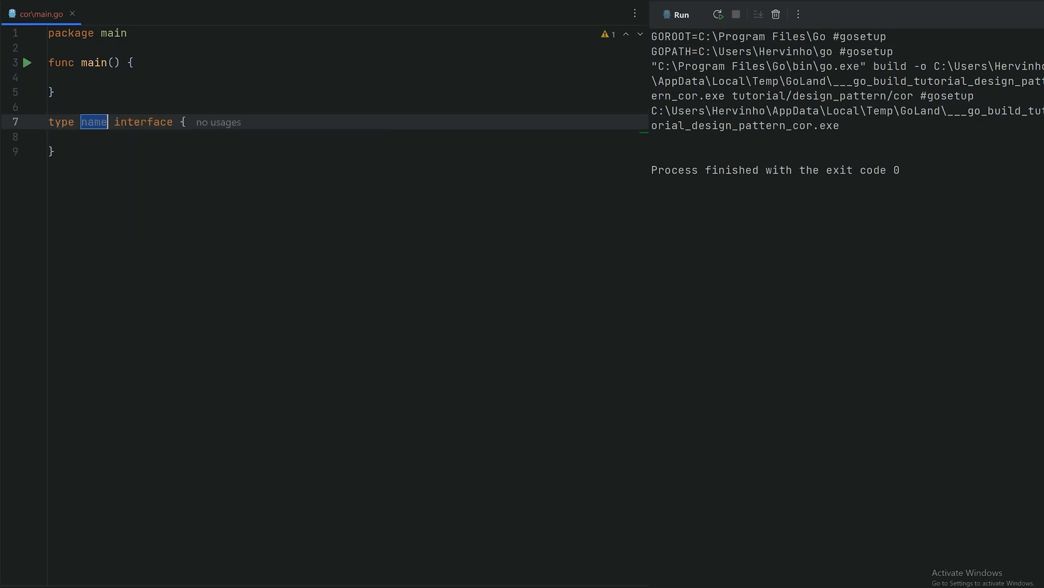
pyautogui.write('Handler')
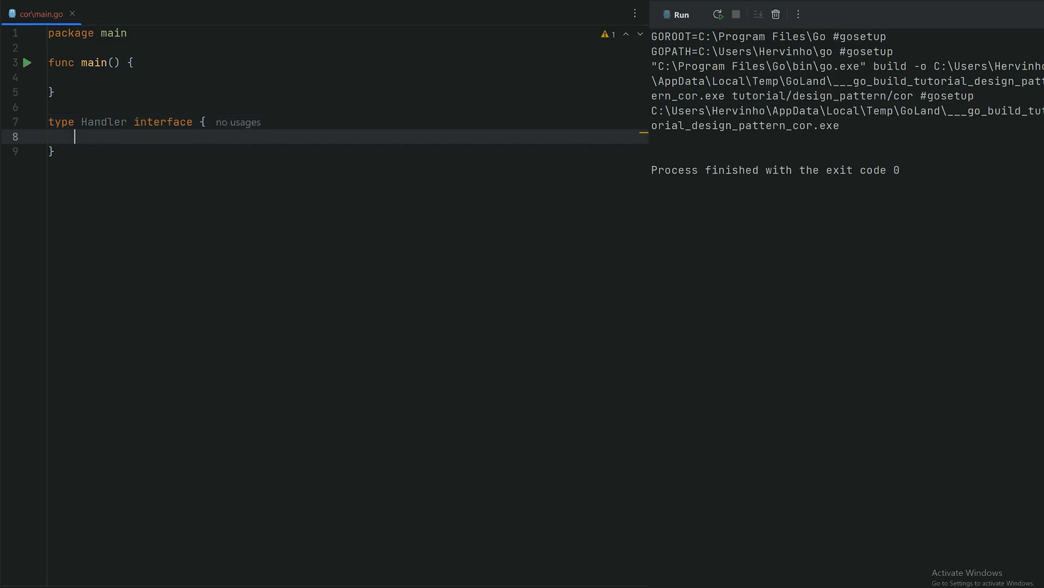
pyautogui.write('Handle(request')
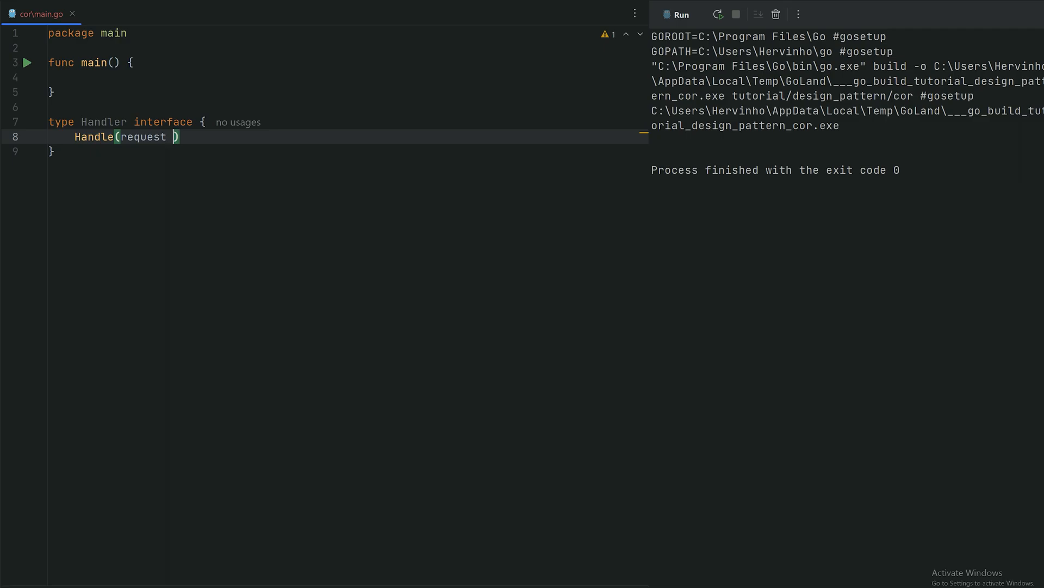
pyautogui.write('Request')
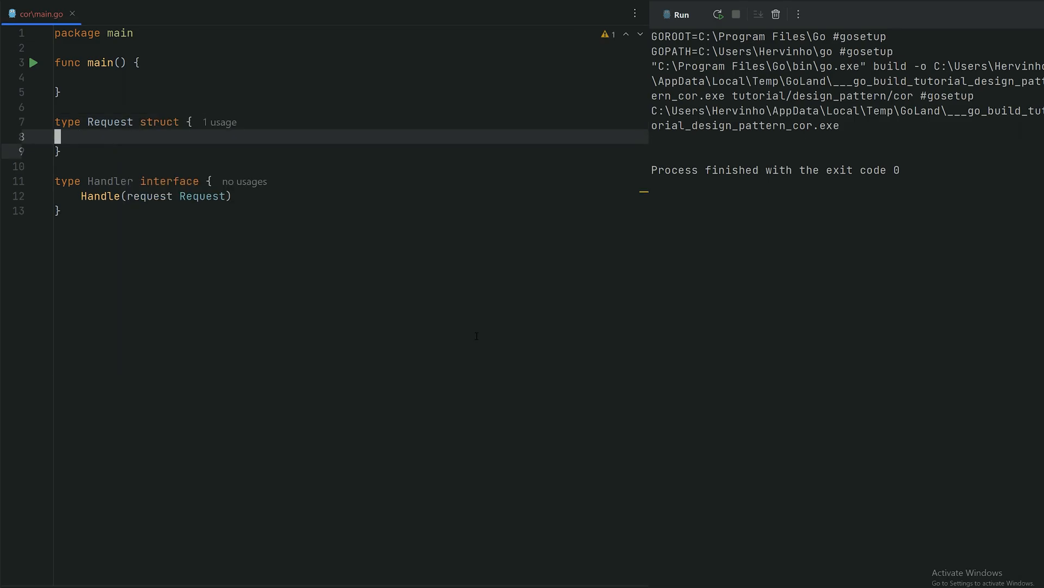
# Step: Add SetNextHandler(handler Handler) to the interface and leave a blank line above Request
pyautogui.write('S')
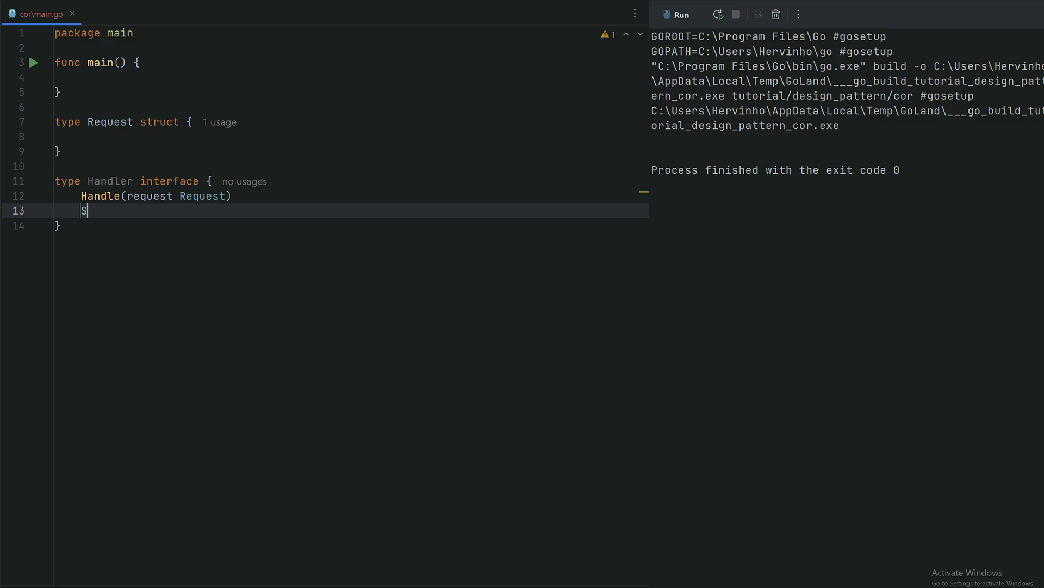
pyautogui.write('etNextHand')
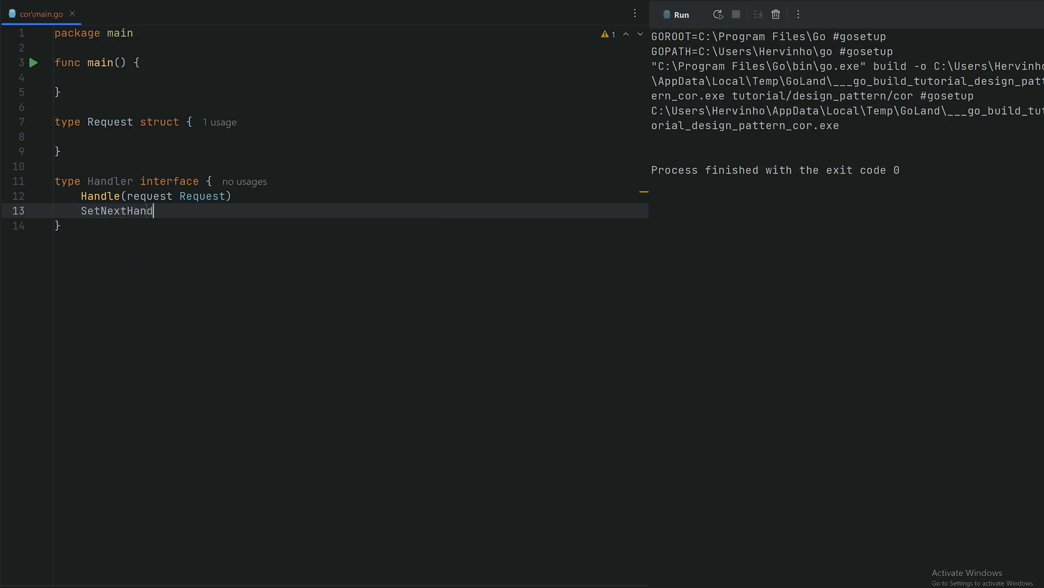
pyautogui.write('ler(handler Handler')
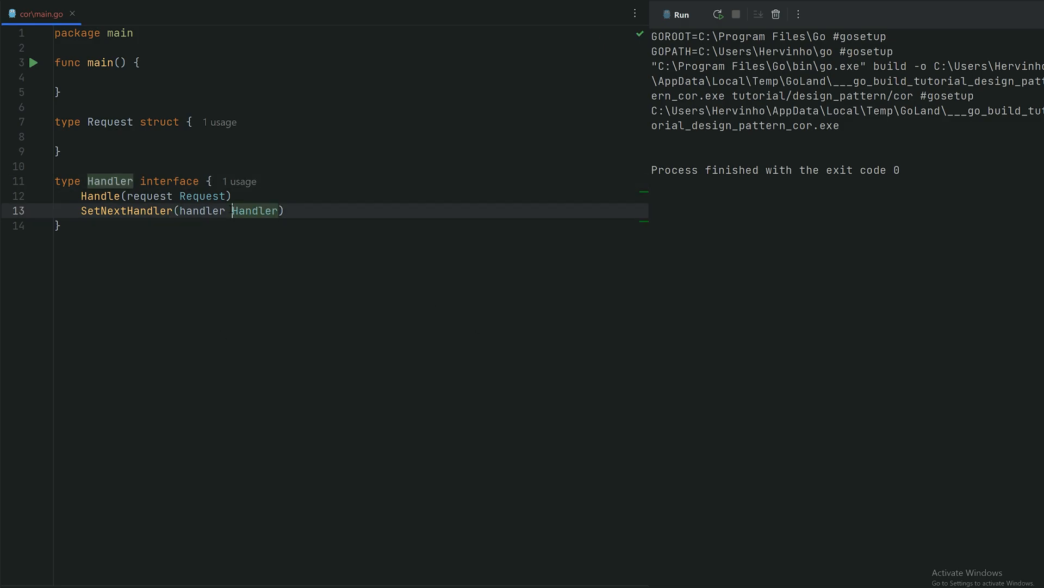
pyautogui.press('Enter')
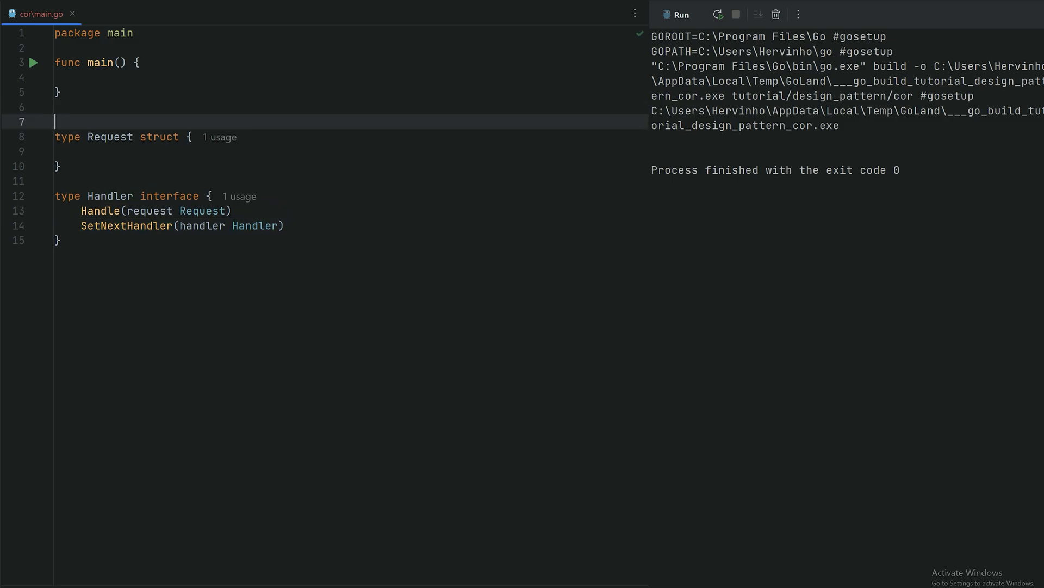
# Step: Add '// Interface and model' and '// First handler' comments and an empty MultiplyHandler struct
pyautogui.write('// Interface and model')
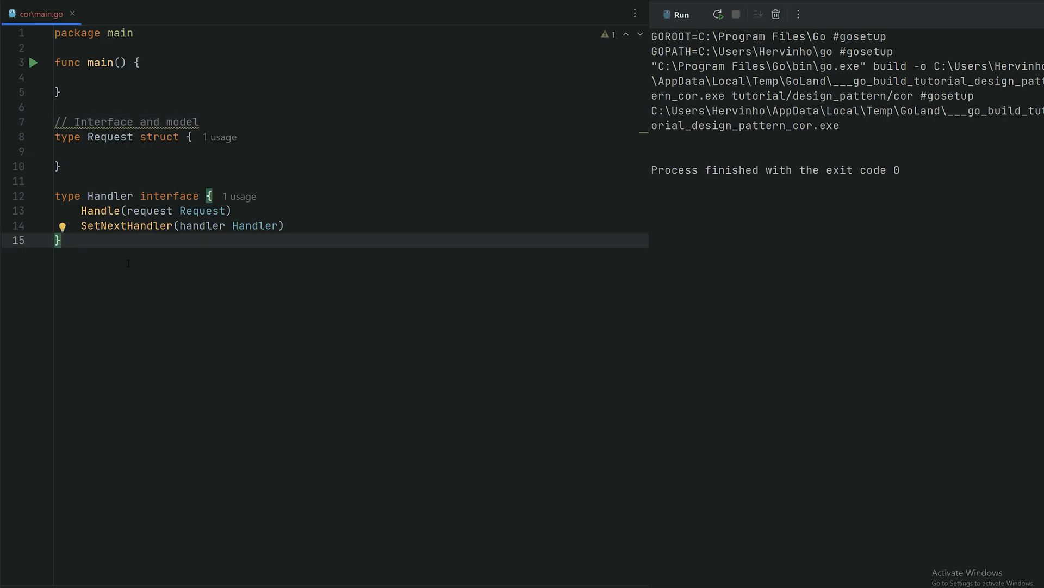
pyautogui.write('// First handler')
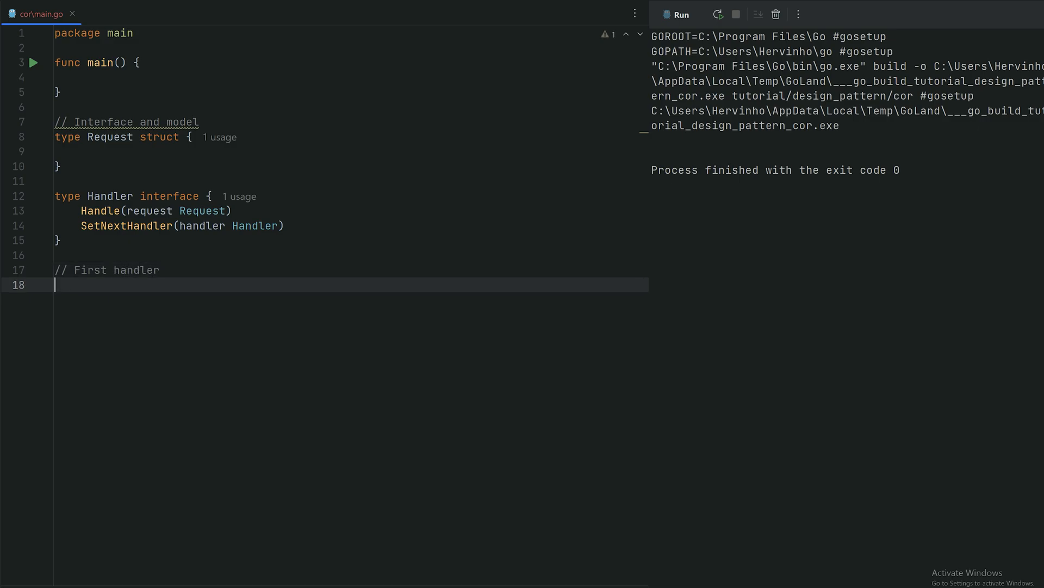
pyautogui.write('type MultiplyHandler struct {')
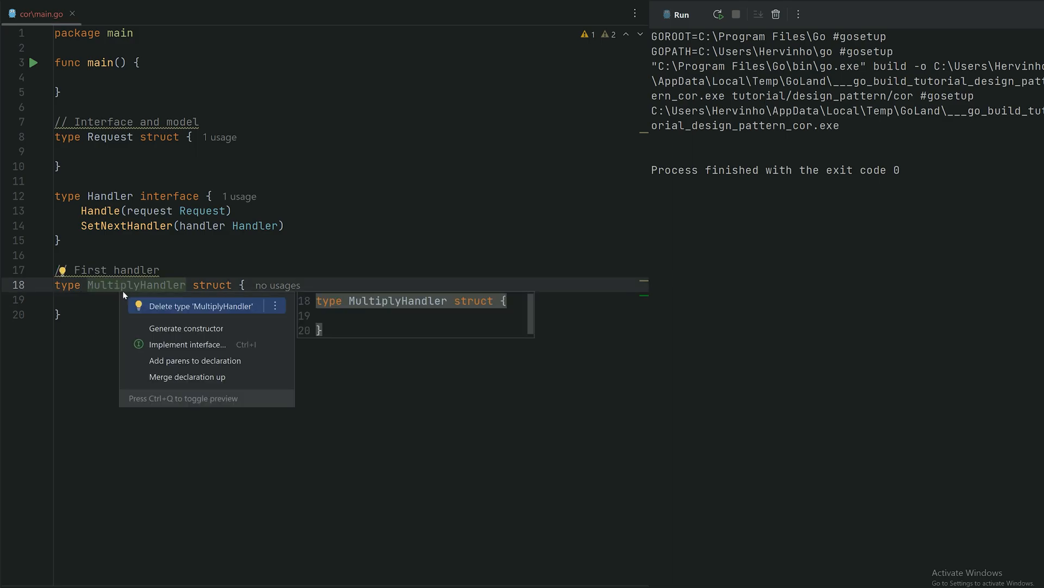
# Step: Implement the Handler interface from cor/main.go on MultiplyHandler and clear Handle's stub body
pyautogui.click(188, 345)
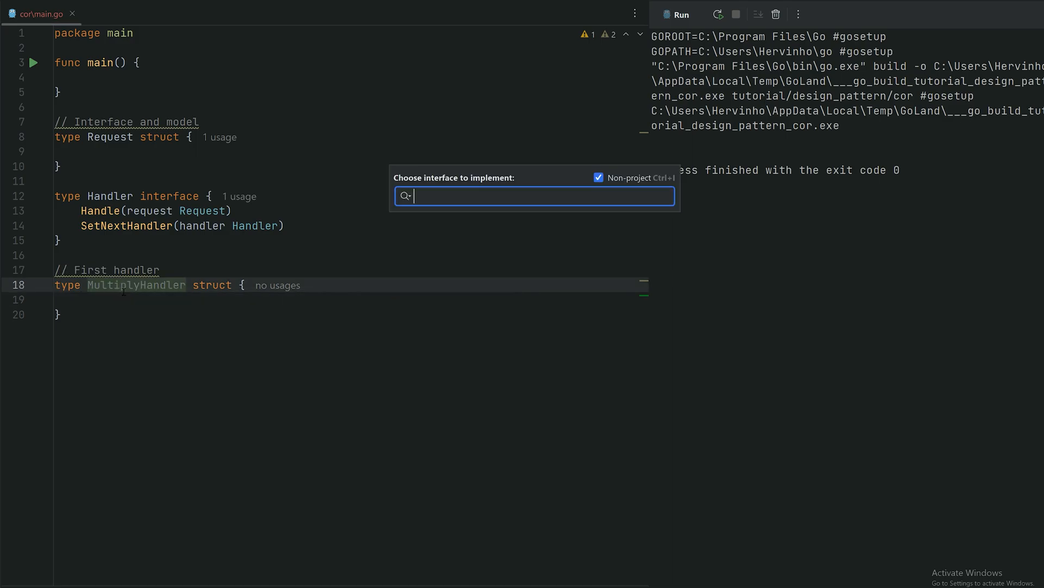
pyautogui.write('Handler')
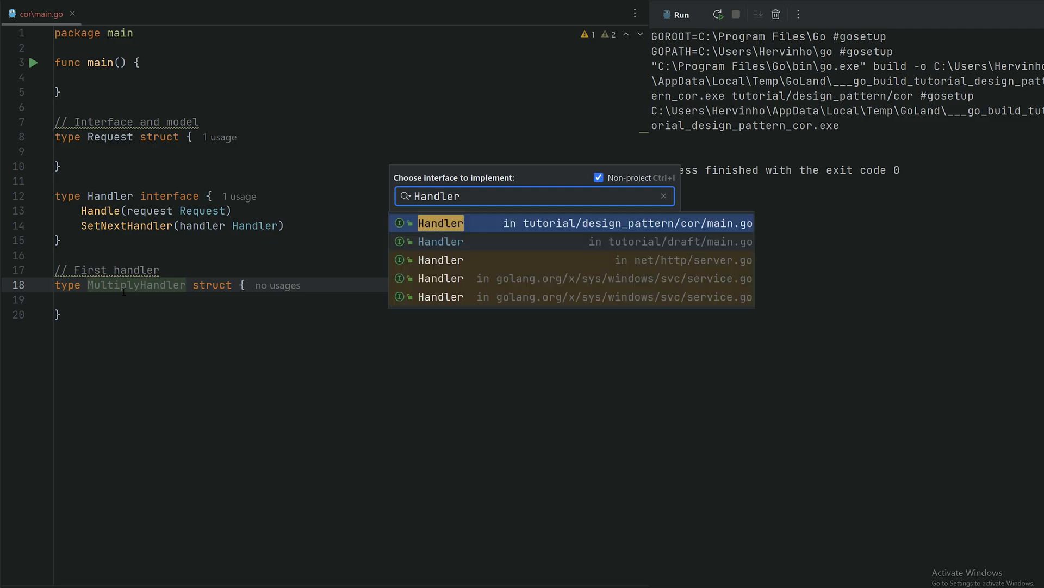
pyautogui.click(440, 222)
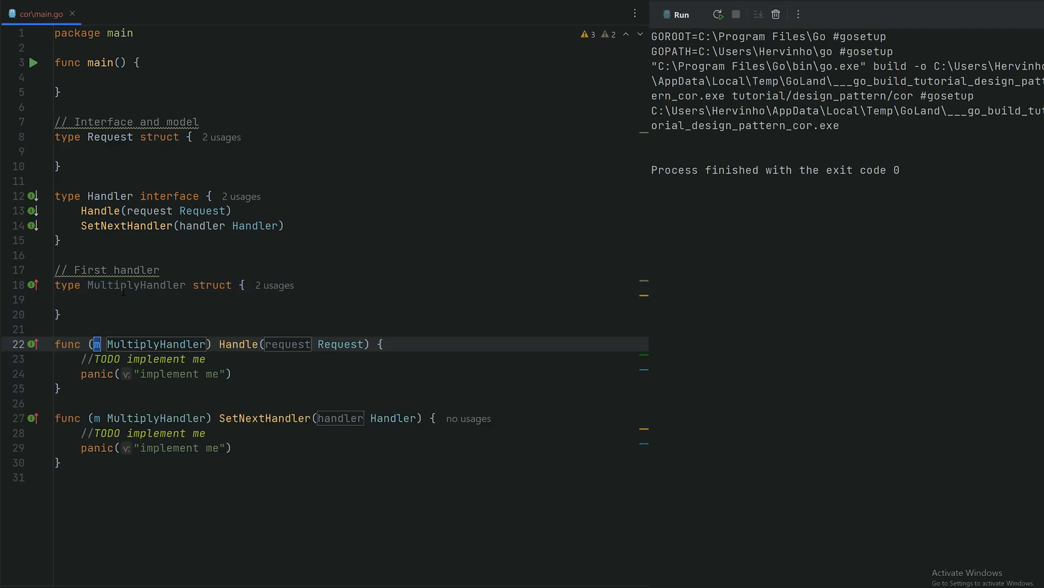
pyautogui.click(83, 374)
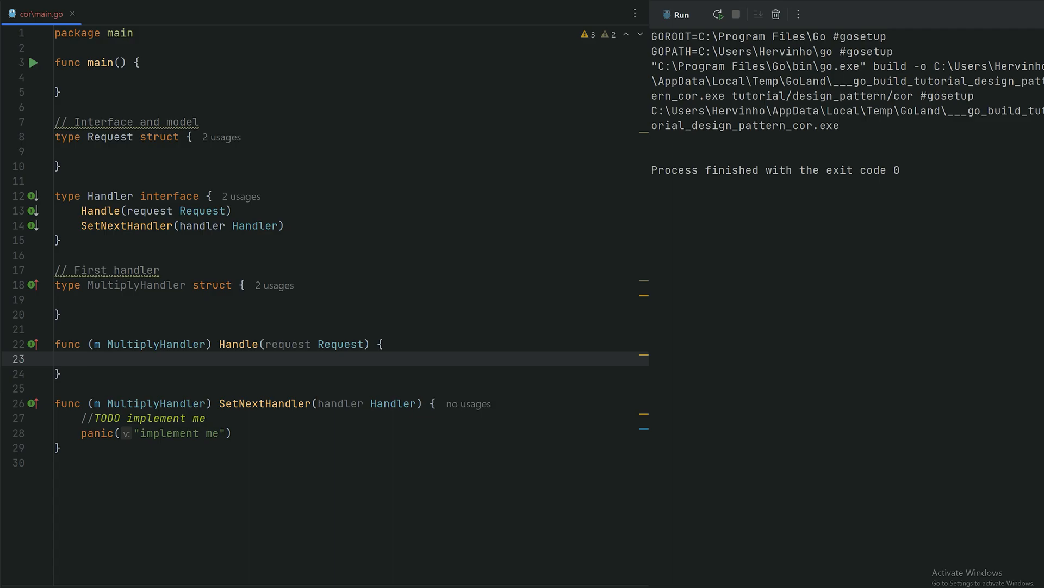
# Step: Give Request a number int field and compute result := Request{number: request.number * 2} in Handle
pyautogui.write('result :=')
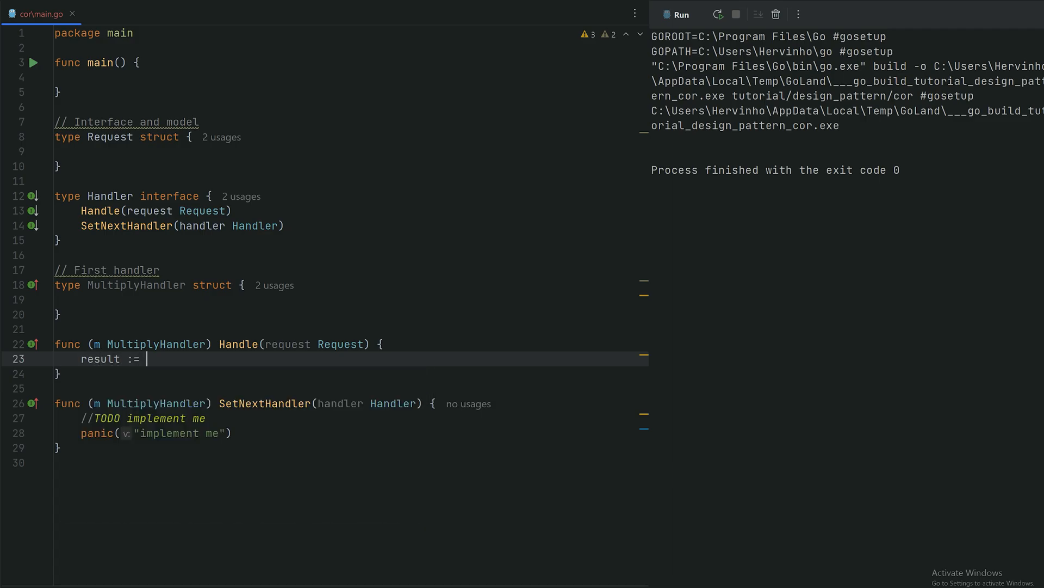
pyautogui.write('Request{}')
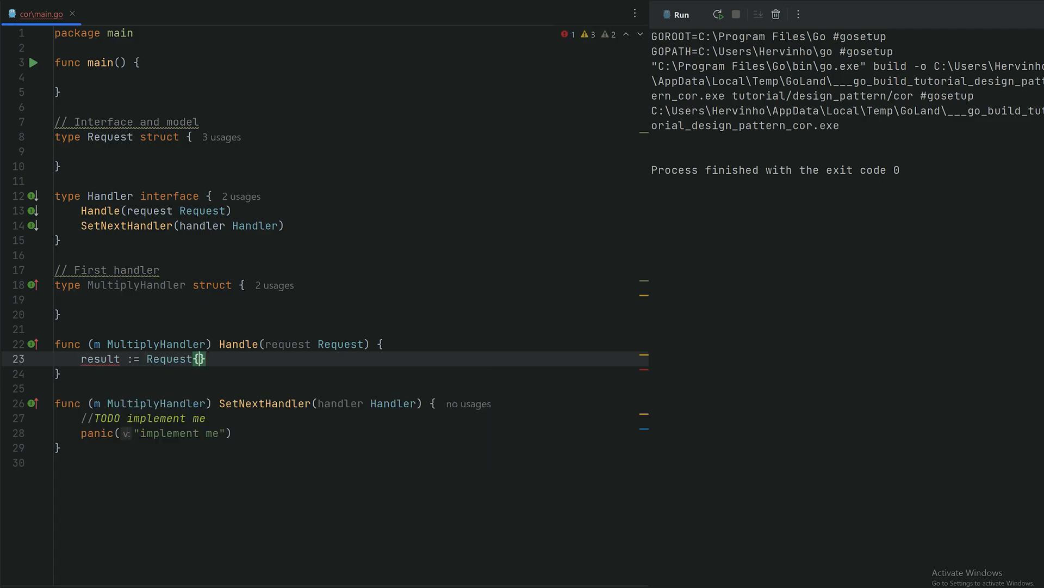
pyautogui.write('nu')
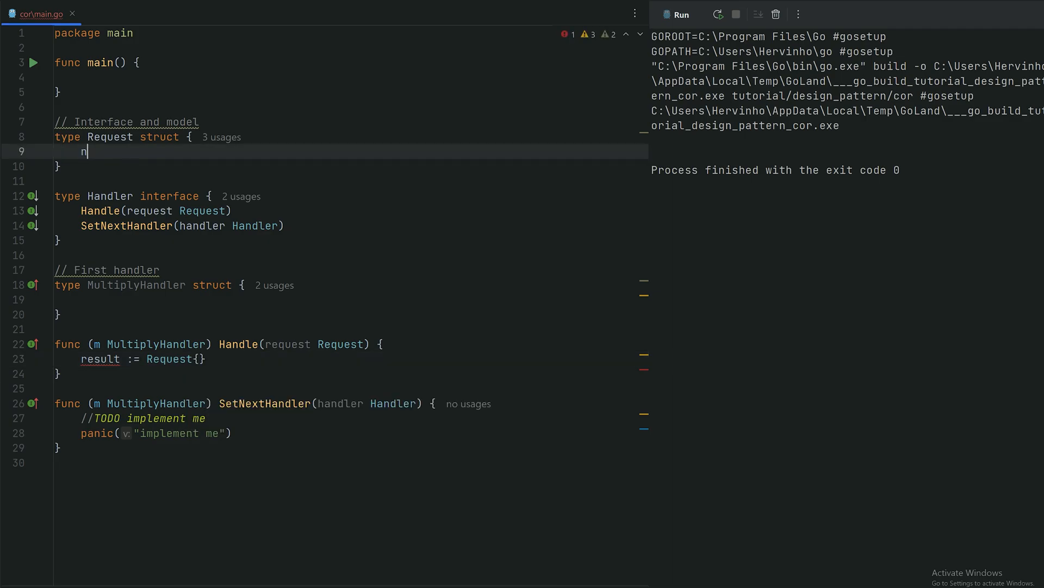
pyautogui.write('umber')
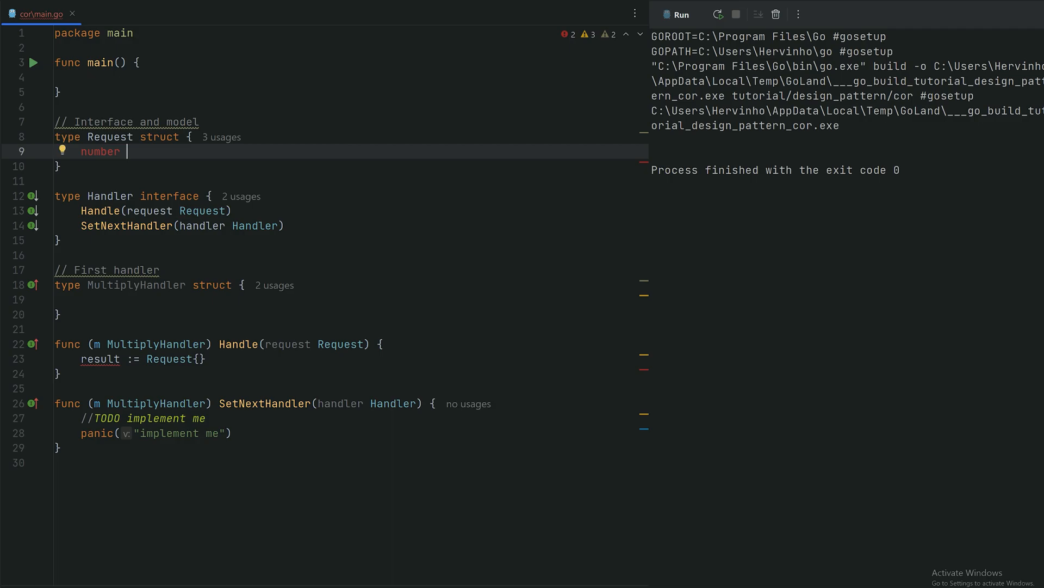
pyautogui.write('int')
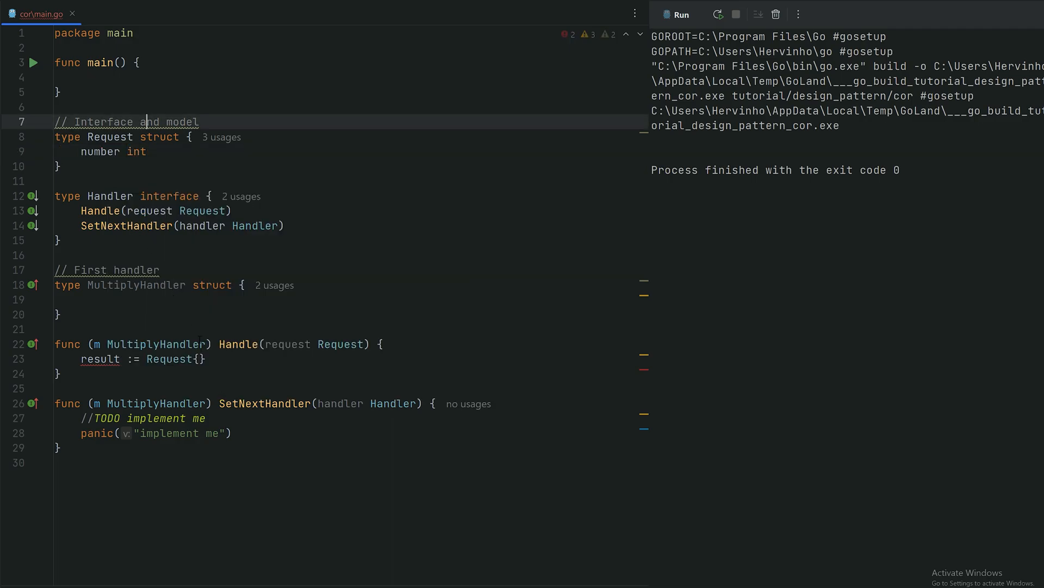
pyautogui.write('number: request')
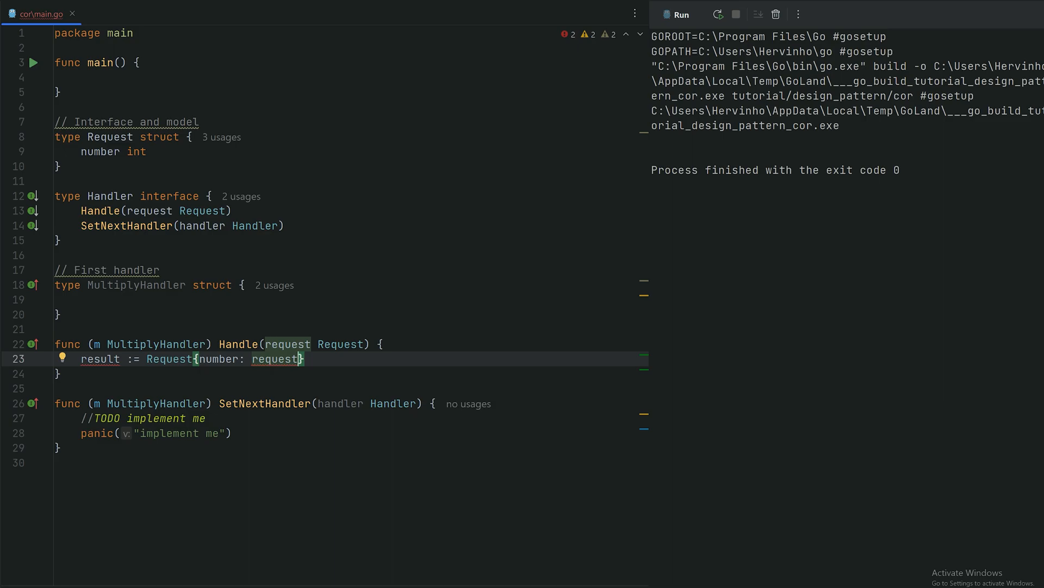
pyautogui.write('.number')
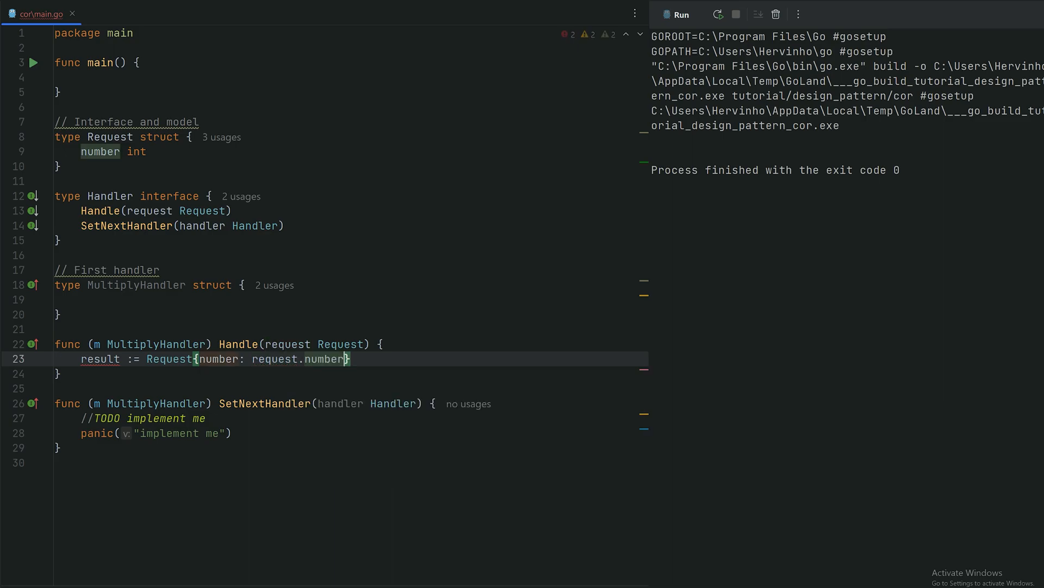
pyautogui.write('* 2')
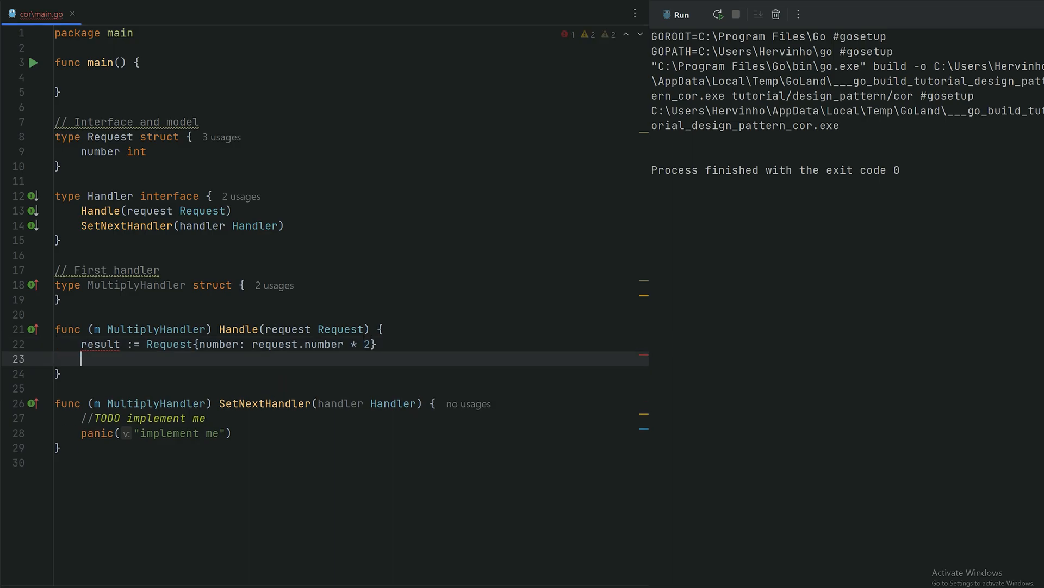
# Step: Log the result with log.Print(result), auto-importing log
pyautogui.write('log.')
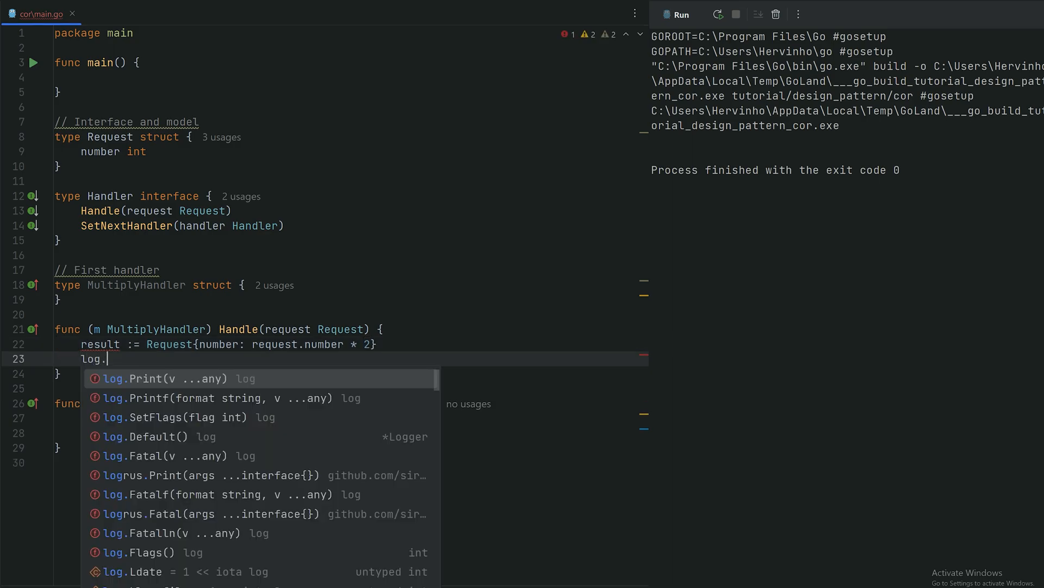
pyautogui.write('Print(result')
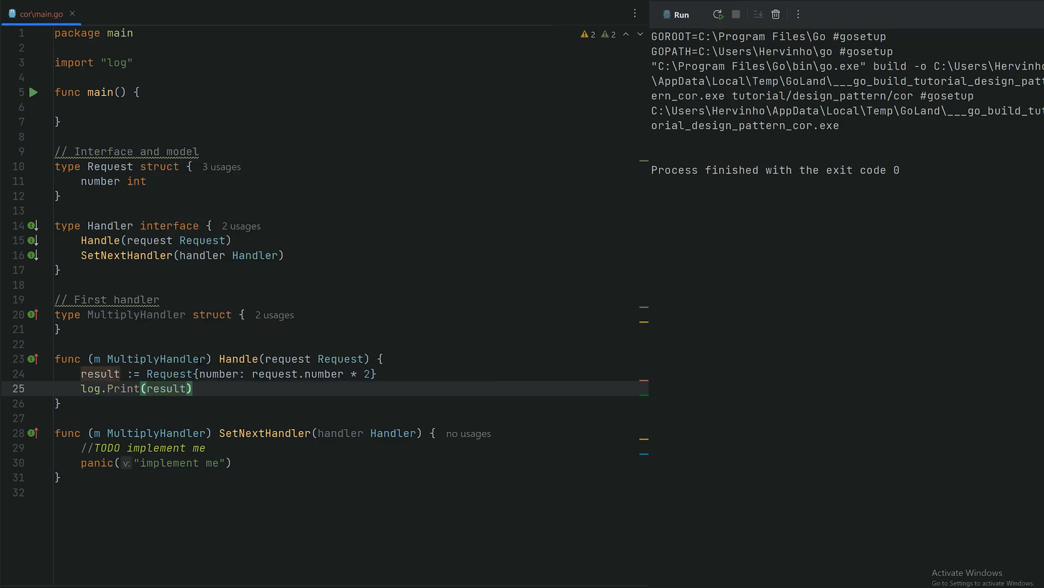
pyautogui.moveTo(195, 396)
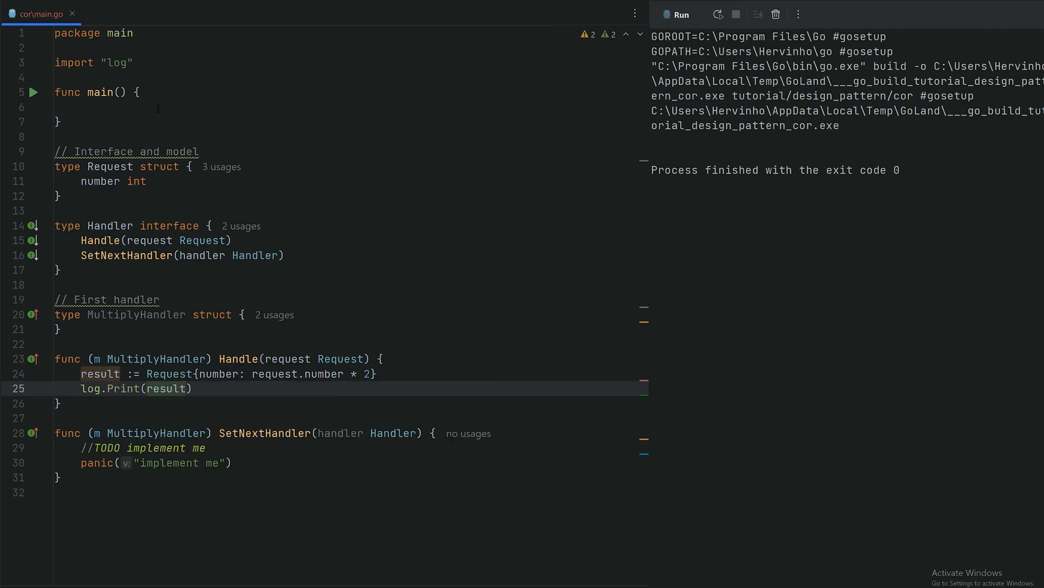
# Step: In main create r := Request{number: 2}, call m.Handle(r) and run to print {4}
pyautogui.write('m := MultiplyHandler{')
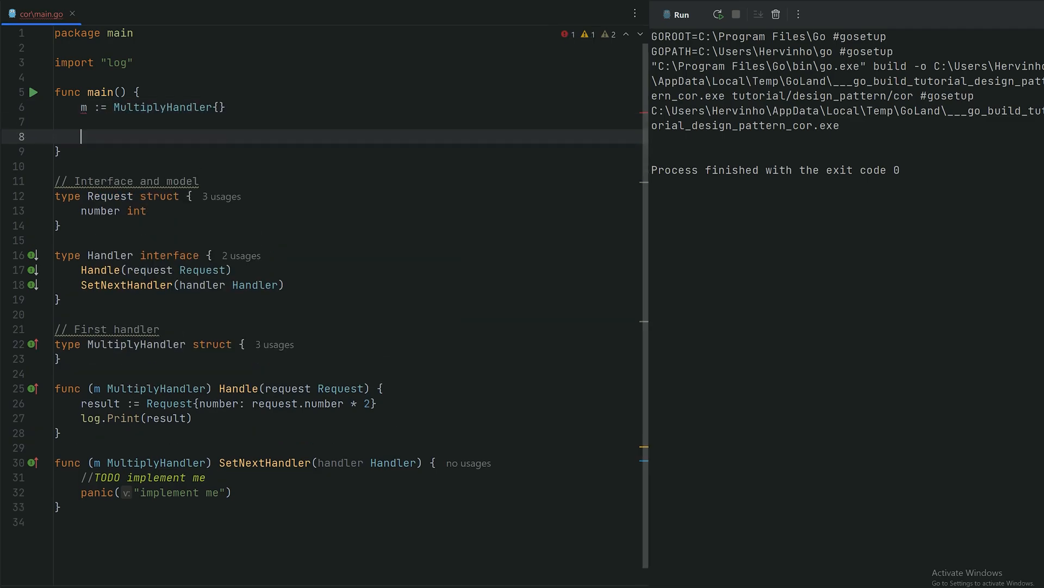
pyautogui.write('m.Handle()')
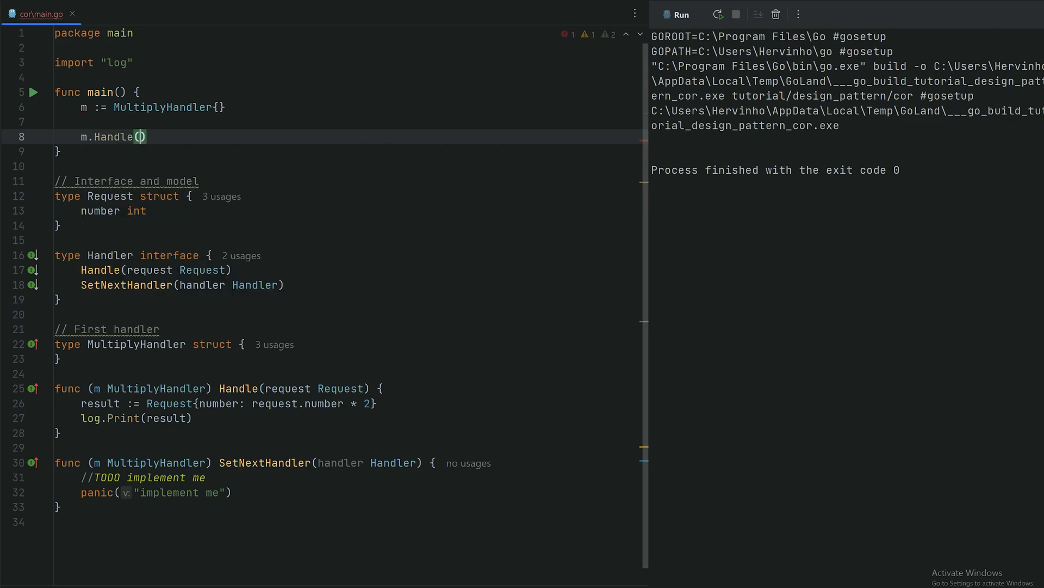
pyautogui.write('re')
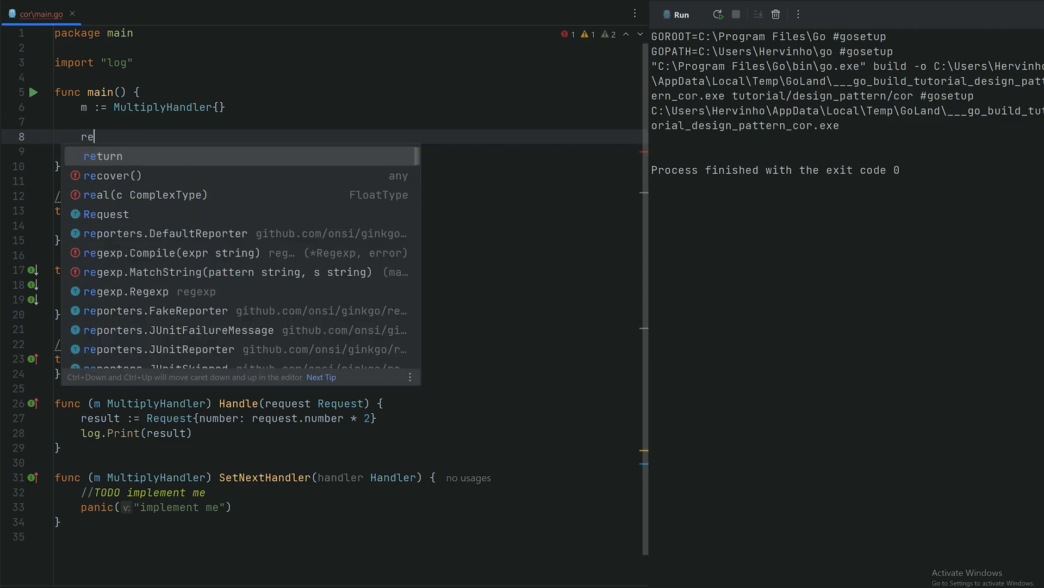
pyautogui.write(':= Request{number:')
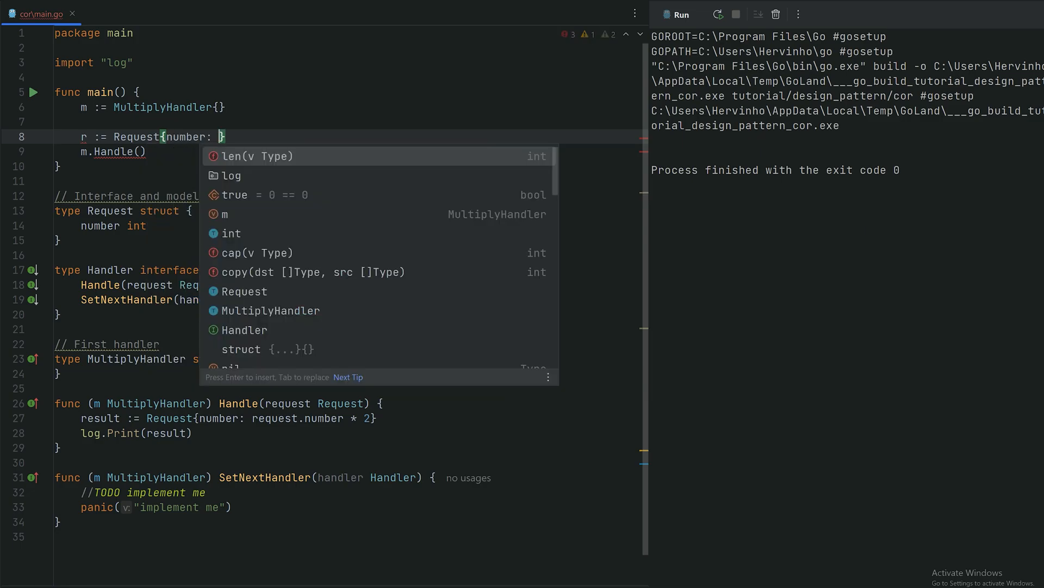
pyautogui.write('2')
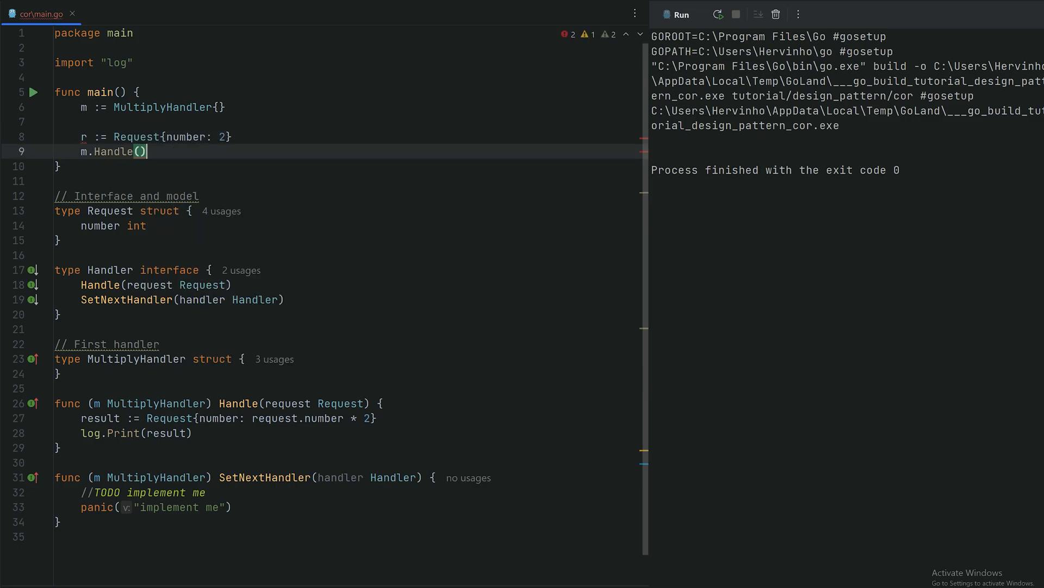
pyautogui.write('r')
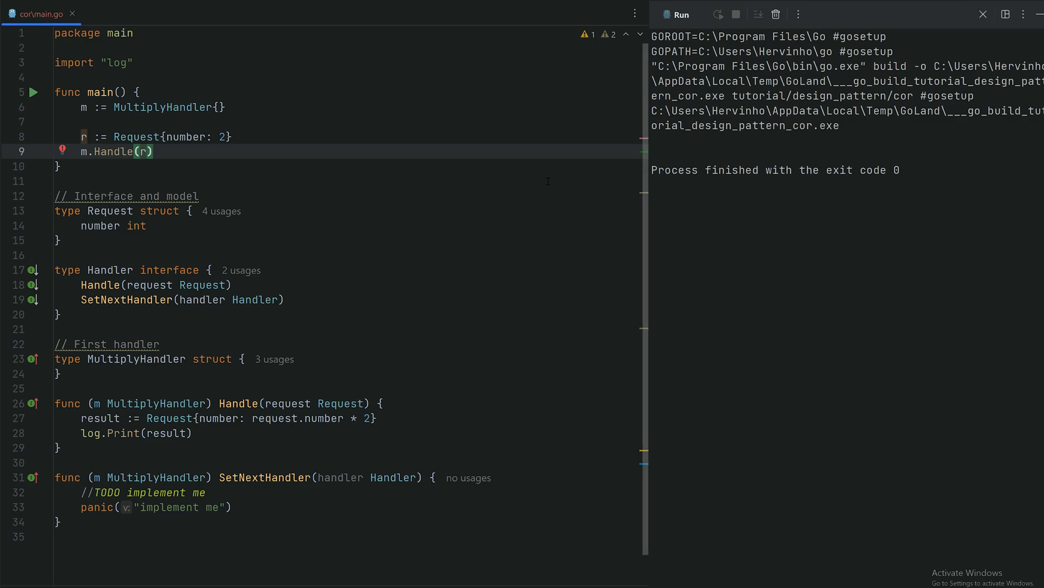
pyautogui.click(718, 14)
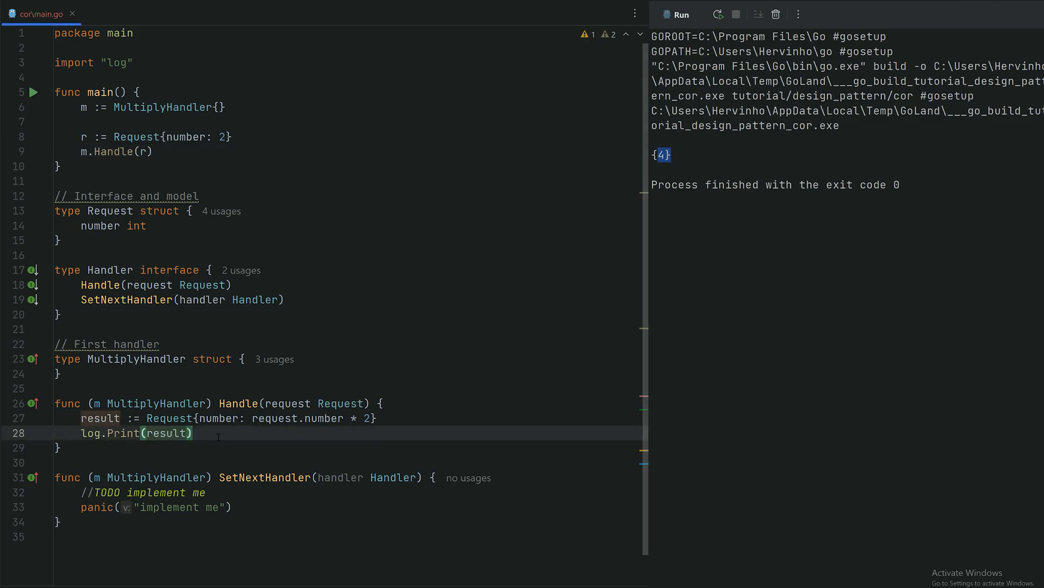
# Step: Add a nextHandler *Handler field and make SetNextHandler assign m.nextHandler = &handler
pyautogui.scroll(-3)
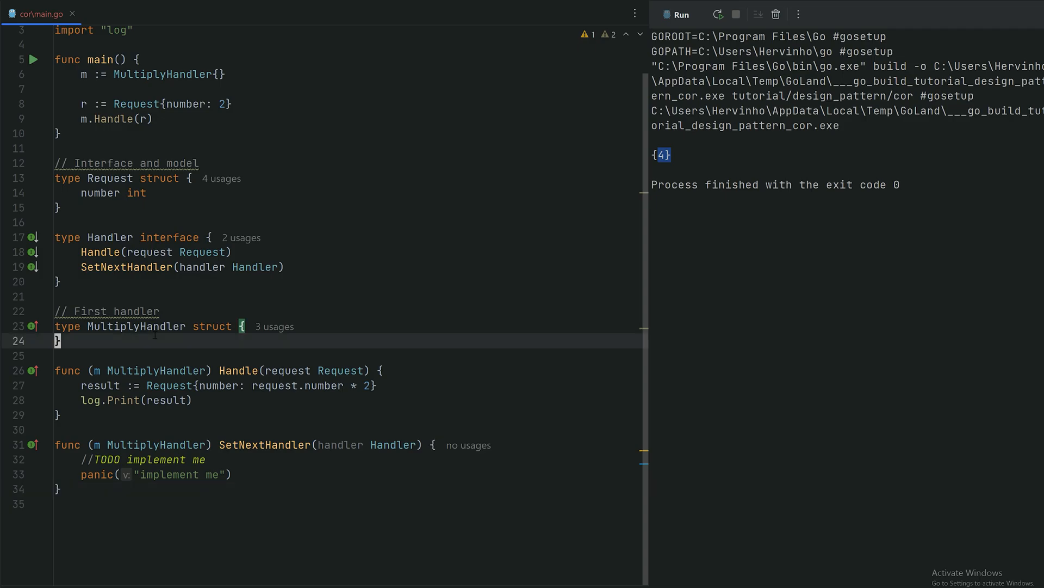
pyautogui.write('nextHandler')
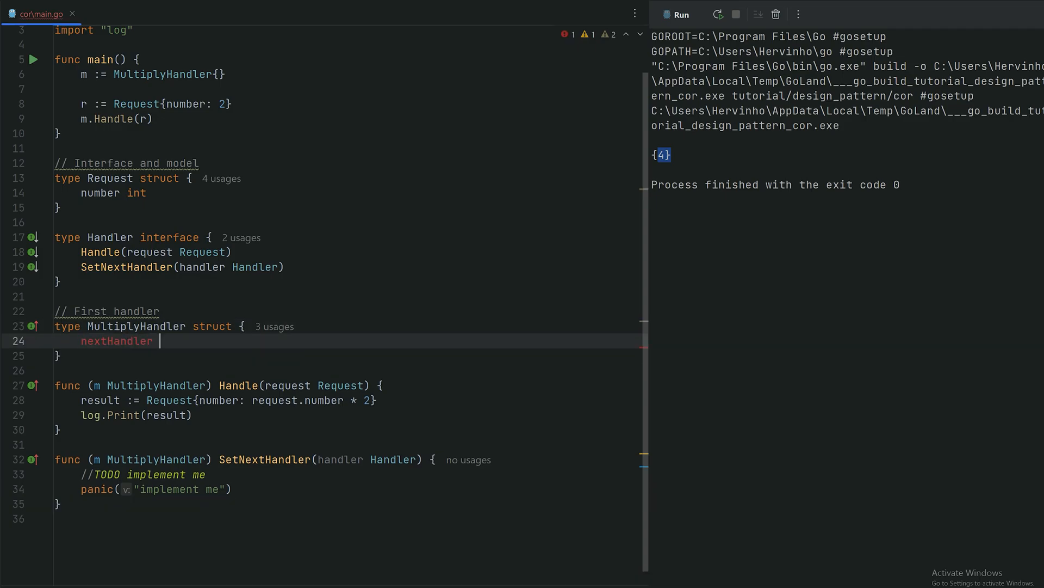
pyautogui.write('*Handler')
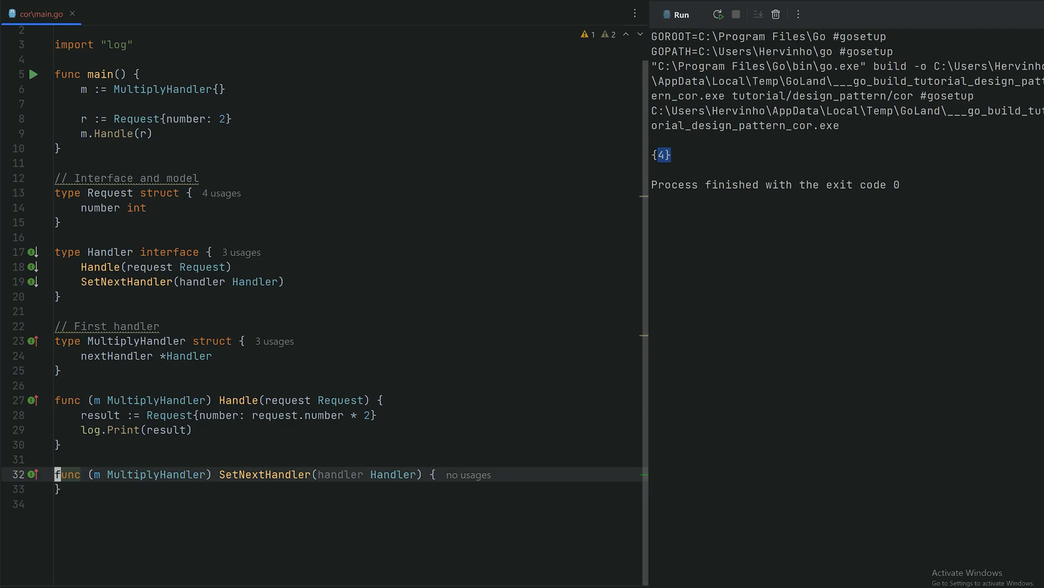
pyautogui.write('m.nextHandler = &')
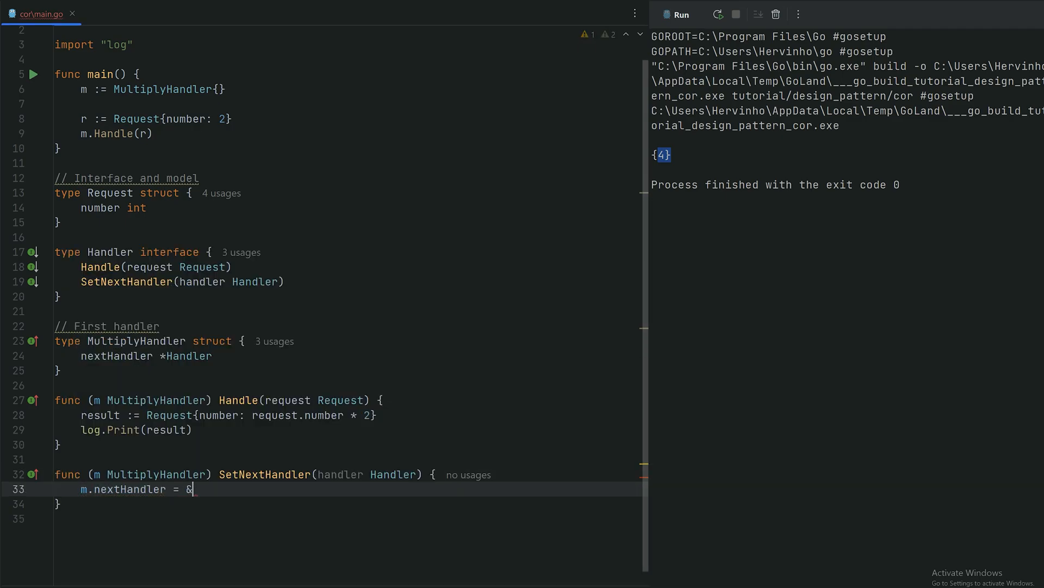
pyautogui.write('handler')
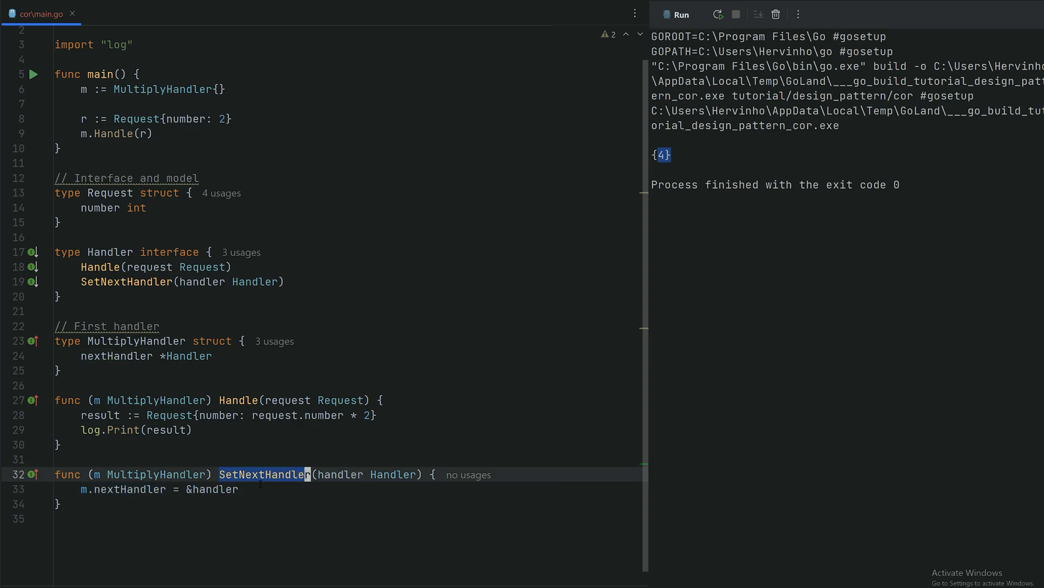
# Step: After logging, forward result via (*m.nextHandler).Handle(result) when nextHandler is non-nil
pyautogui.click(136, 429)
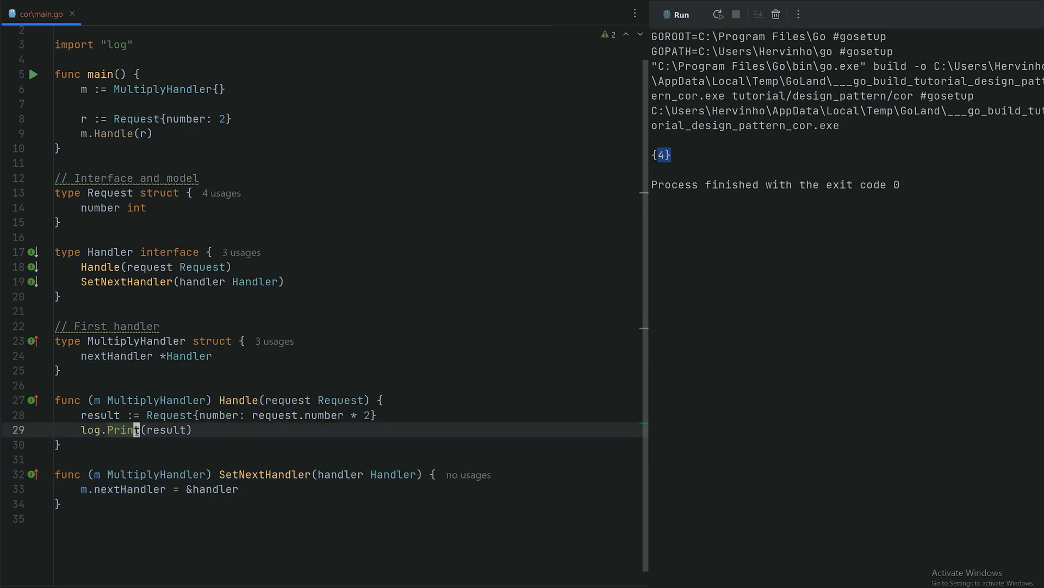
pyautogui.press('enter')
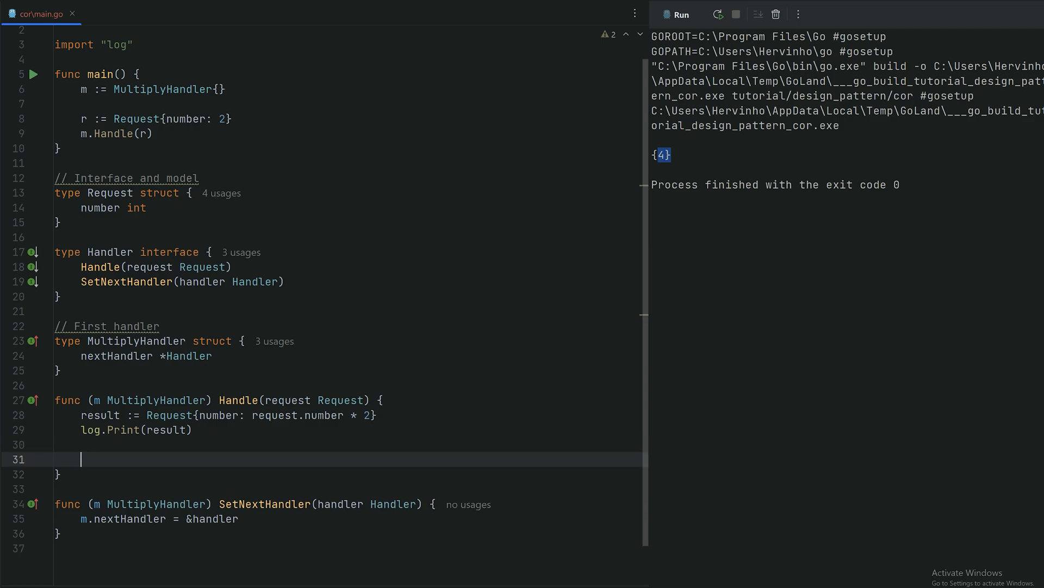
pyautogui.write('if')
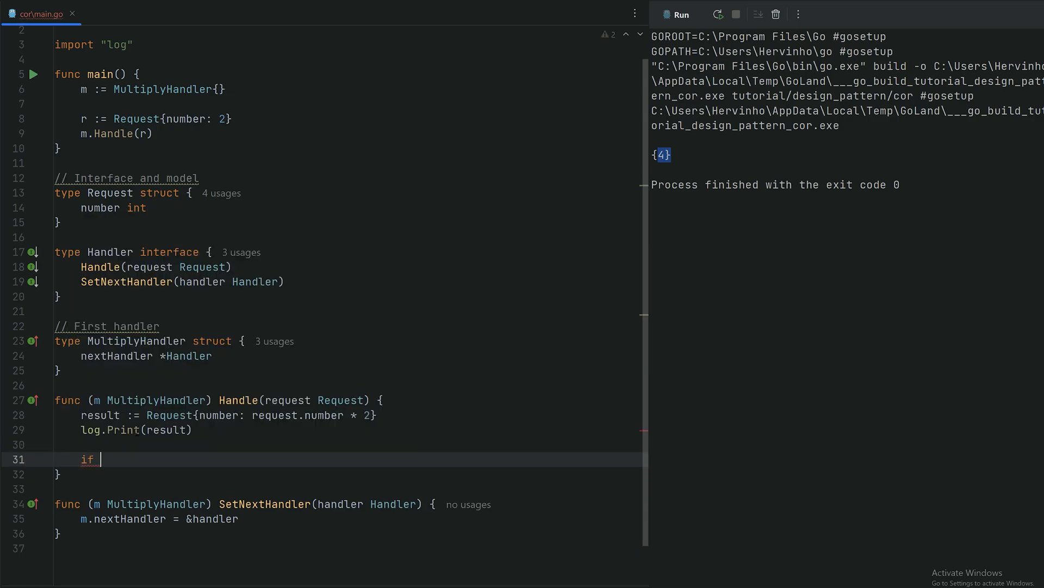
pyautogui.write('m.nextHandler !=  nil {')
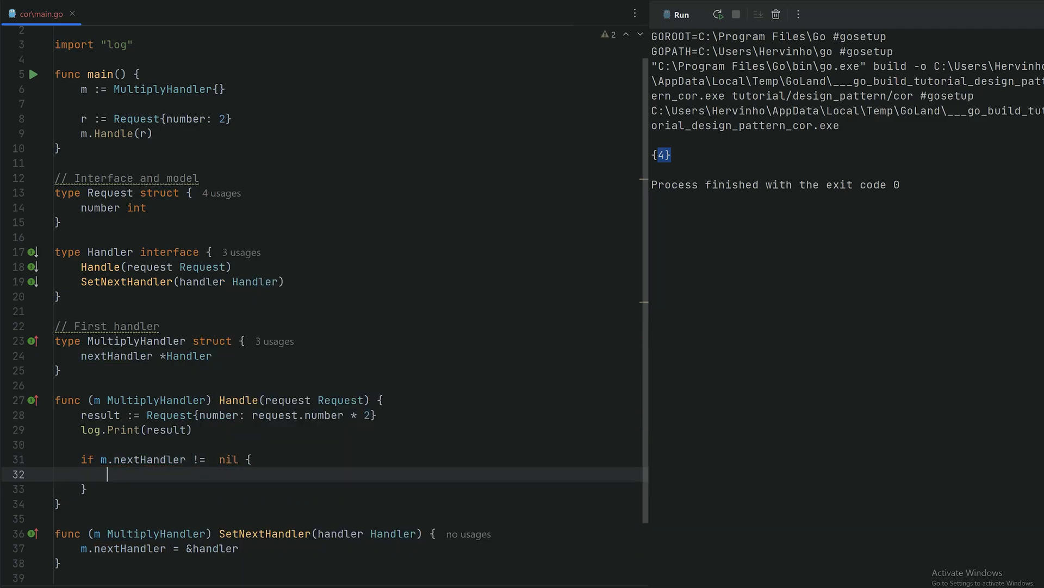
pyautogui.write('m.nextHandler')
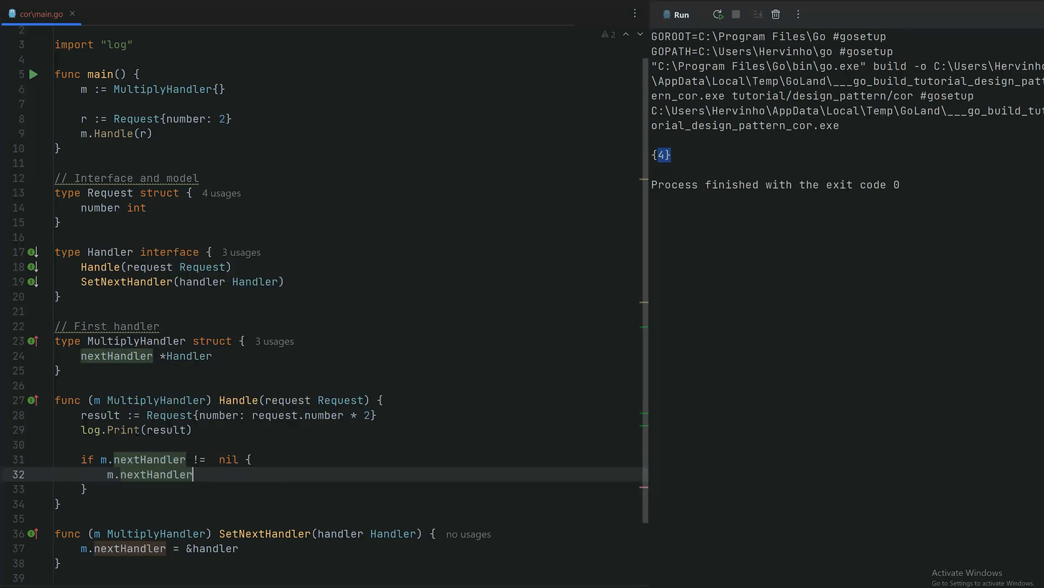
pyautogui.write(')')
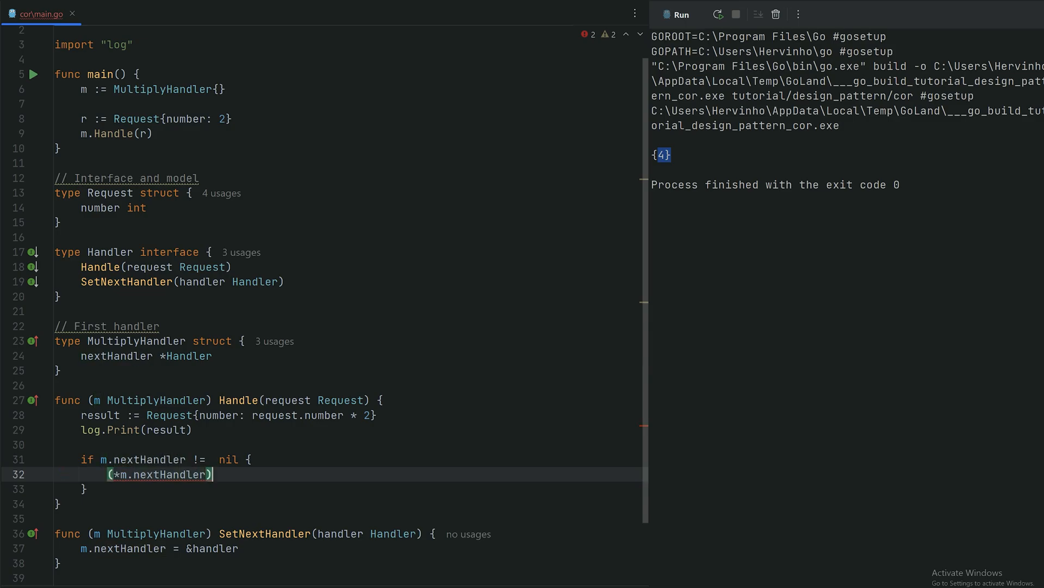
pyautogui.write('.Handle()')
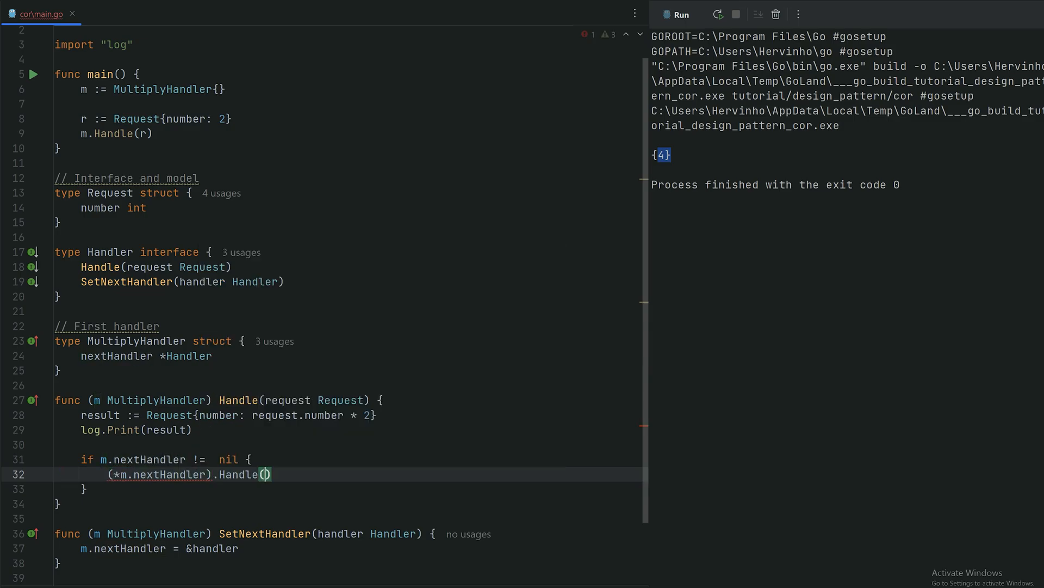
pyautogui.write('result')
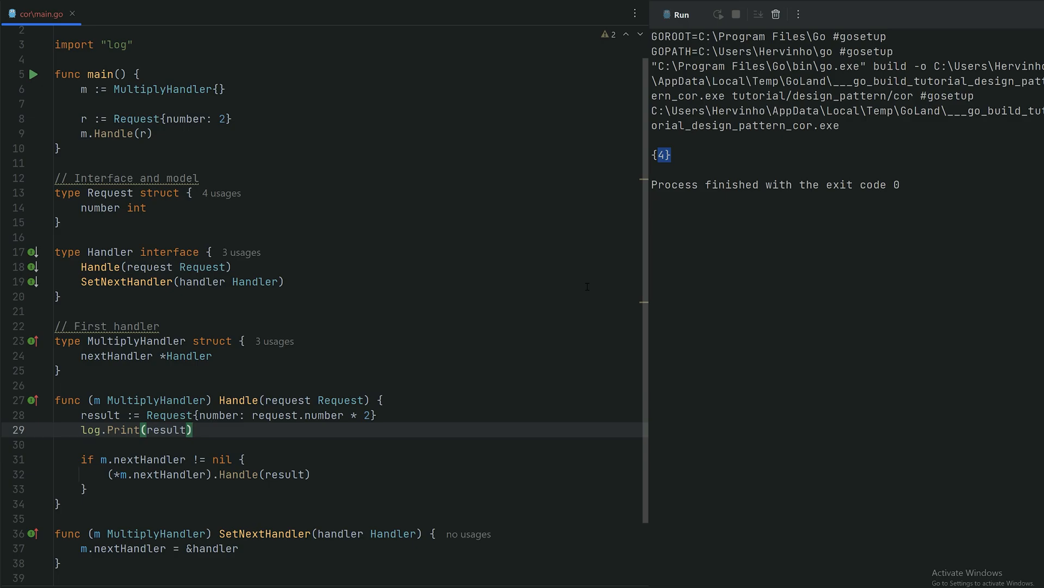
# Step: Run the program again to check the output
pyautogui.click(660, 154)
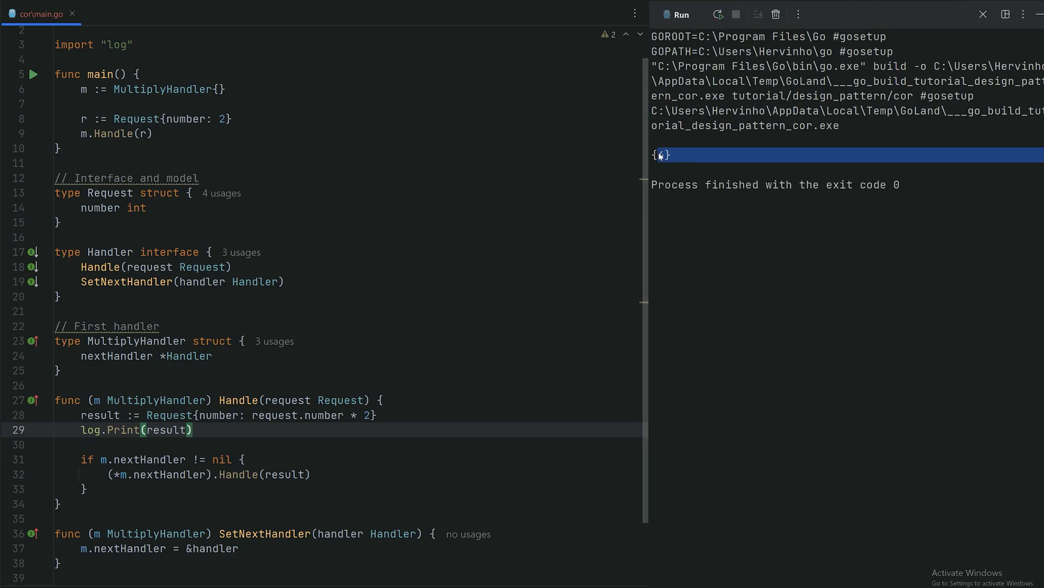
pyautogui.click(167, 119)
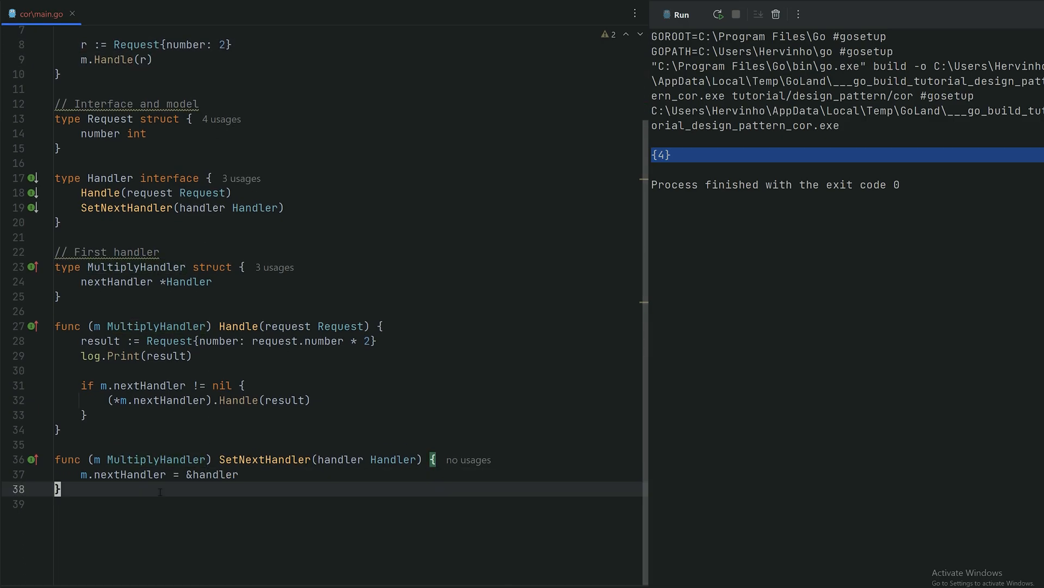
# Step: In main create m2 := MultiplyHandler{} and chain it with m.SetNextHandler(m2)
pyautogui.scroll(3)
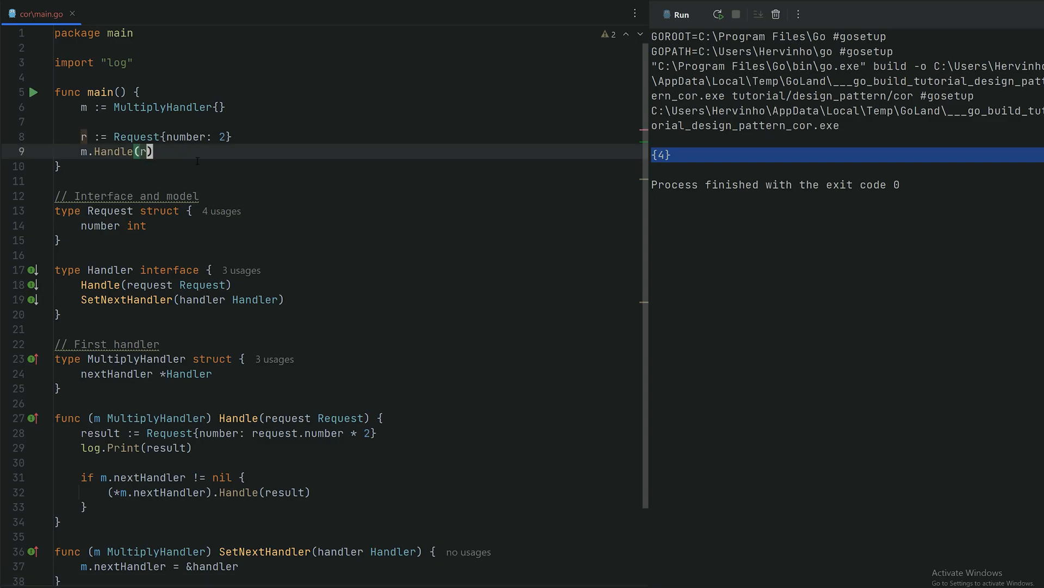
pyautogui.click(141, 137)
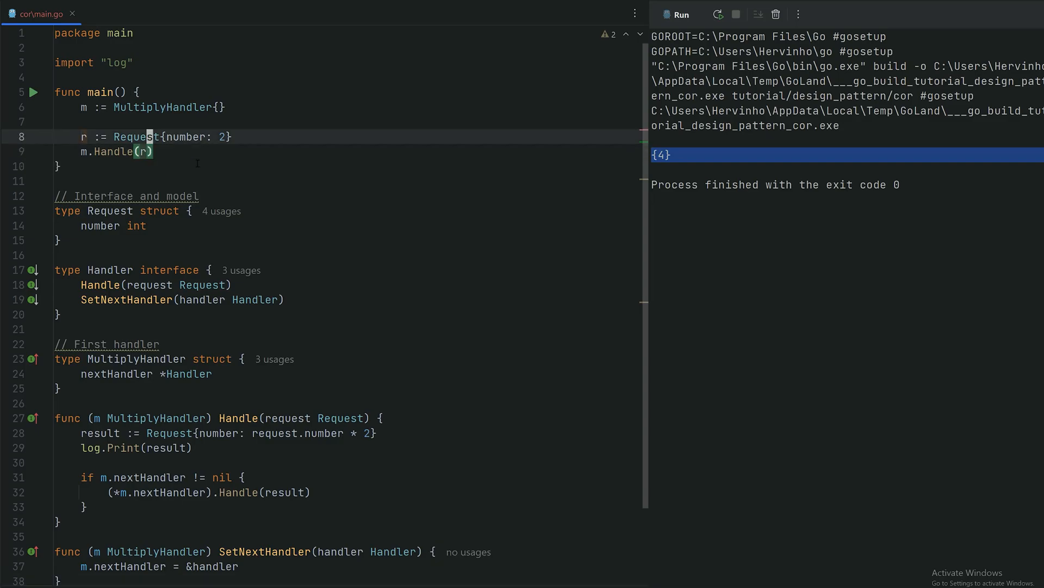
pyautogui.write('m2 :=')
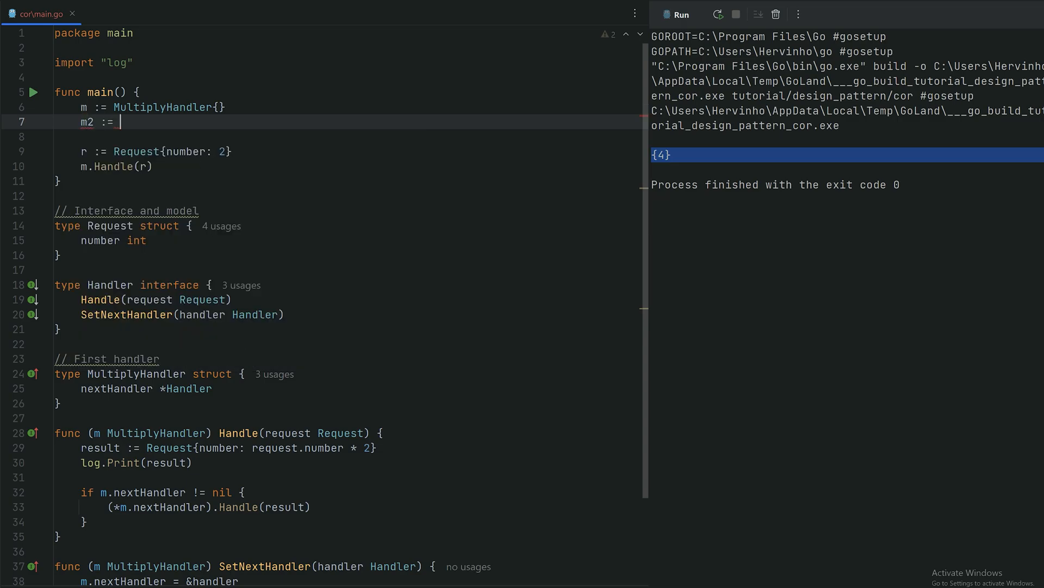
pyautogui.write('MultiplyHandler{}')
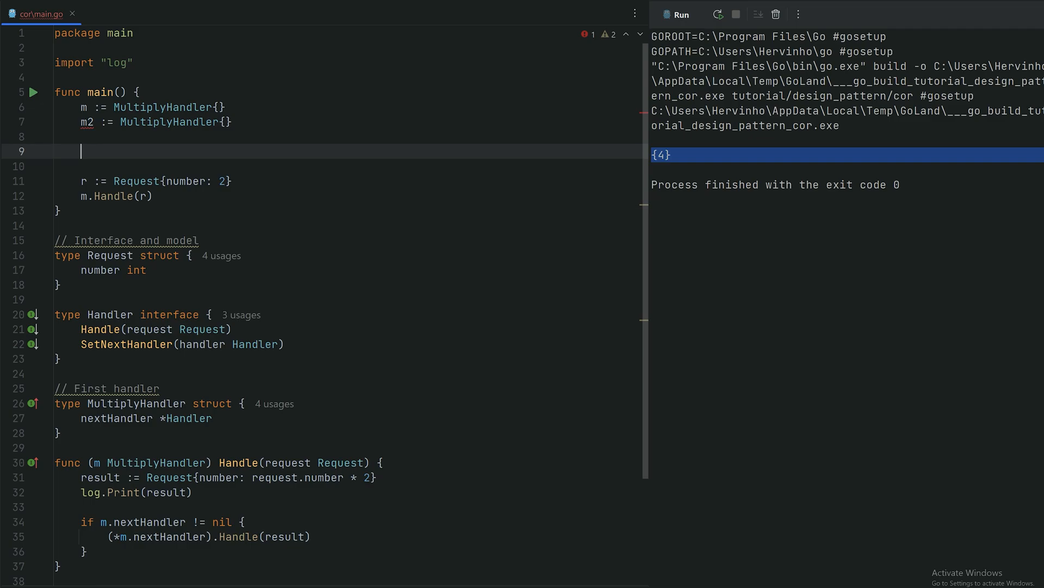
pyautogui.write('m.SetNextHandler(')
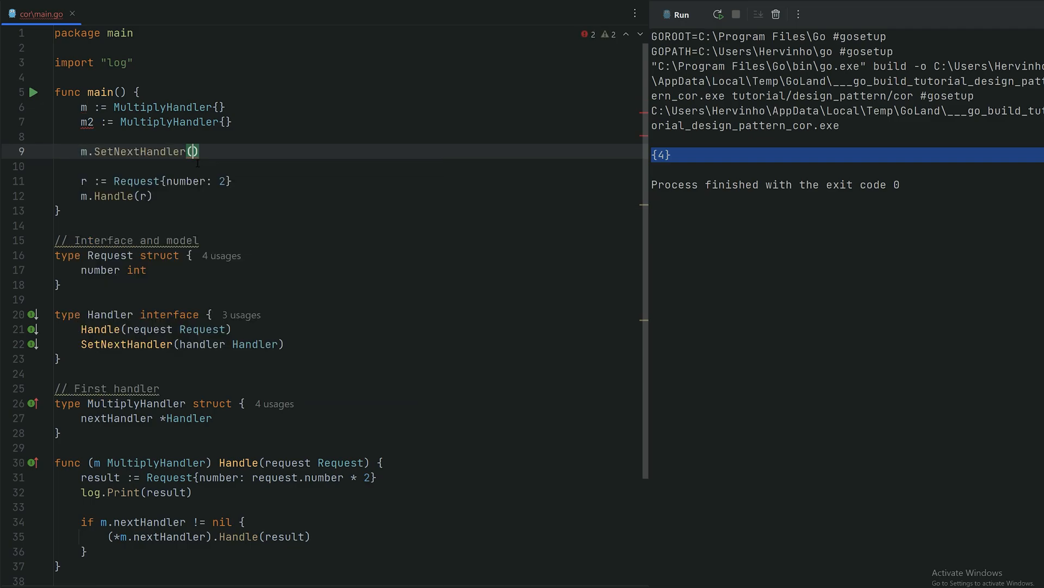
pyautogui.write('m2')
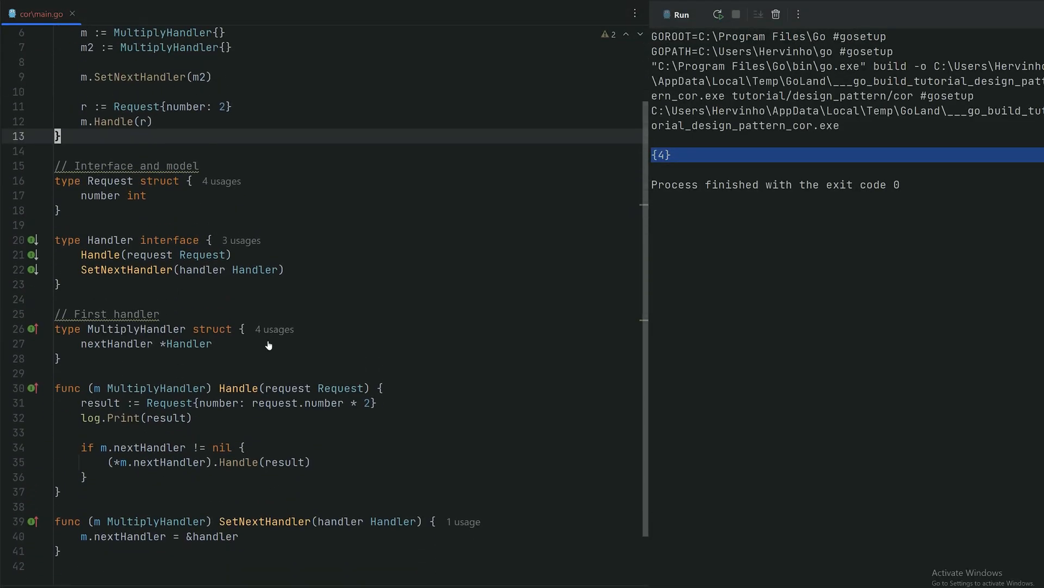
# Step: Inspect the SetNextHandler call in main for the receiver mismatch
pyautogui.scroll(3)
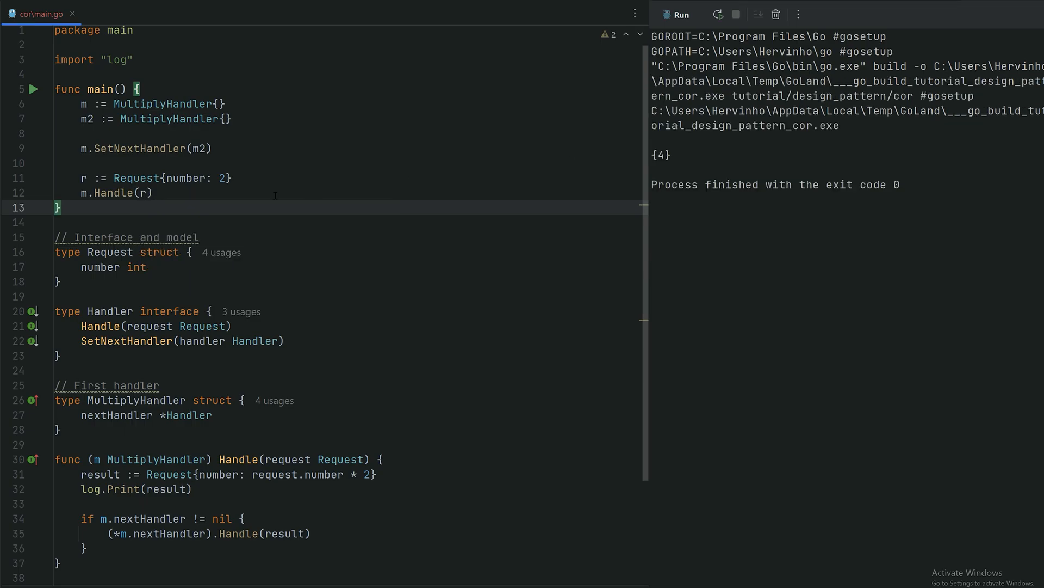
pyautogui.click(141, 148)
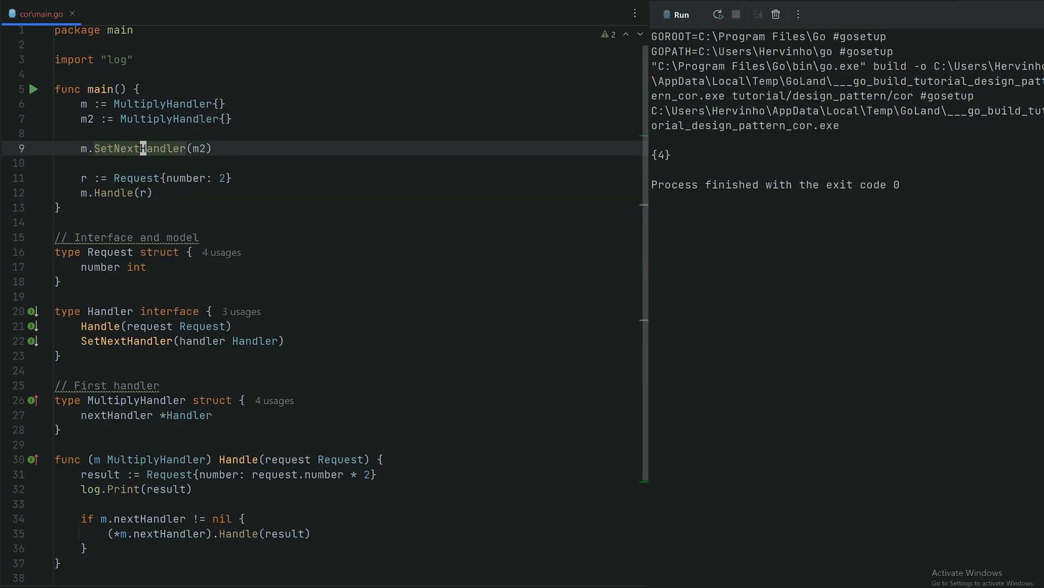
pyautogui.scroll(-3)
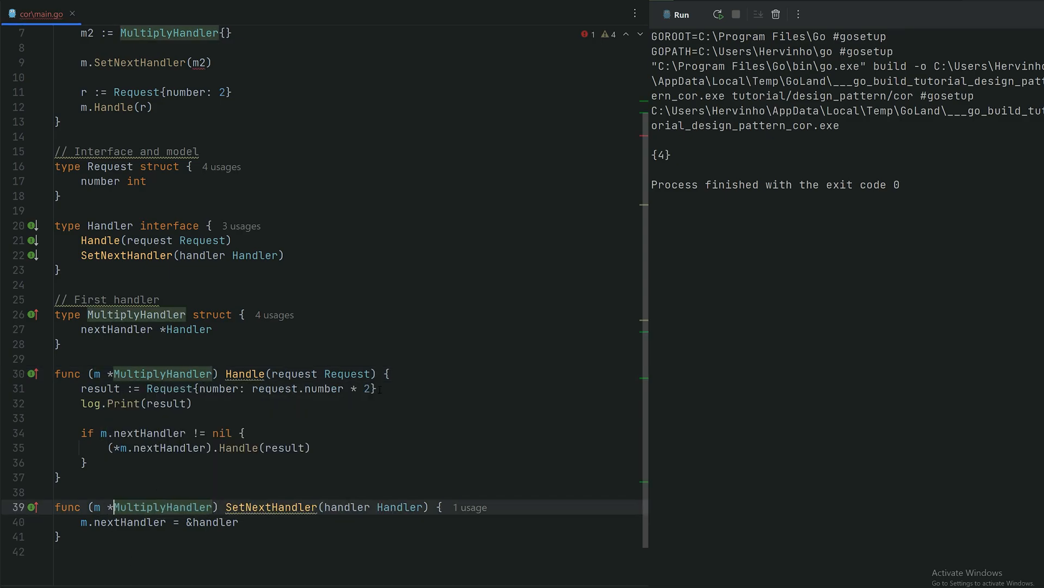
# Step: Pass &m2 to SetNextHandler and rerun so the output shows {4} then {8}
pyautogui.scroll(3)
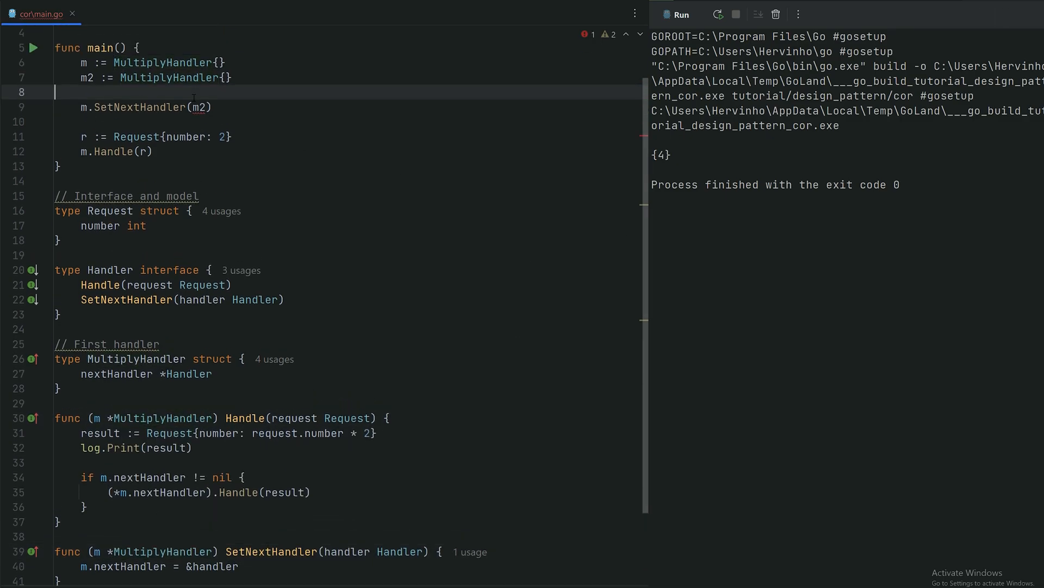
pyautogui.write('&')
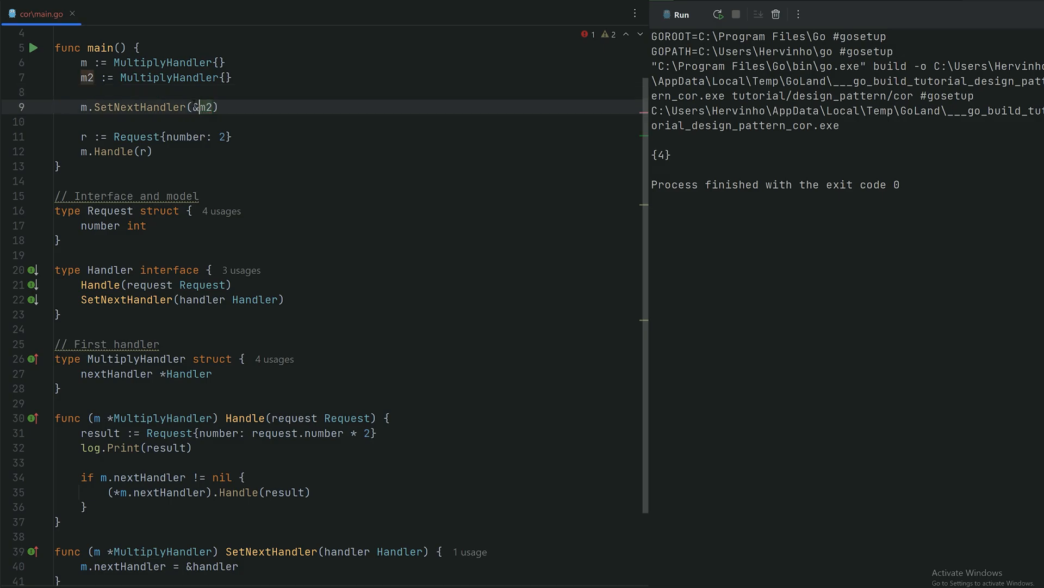
pyautogui.click(718, 14)
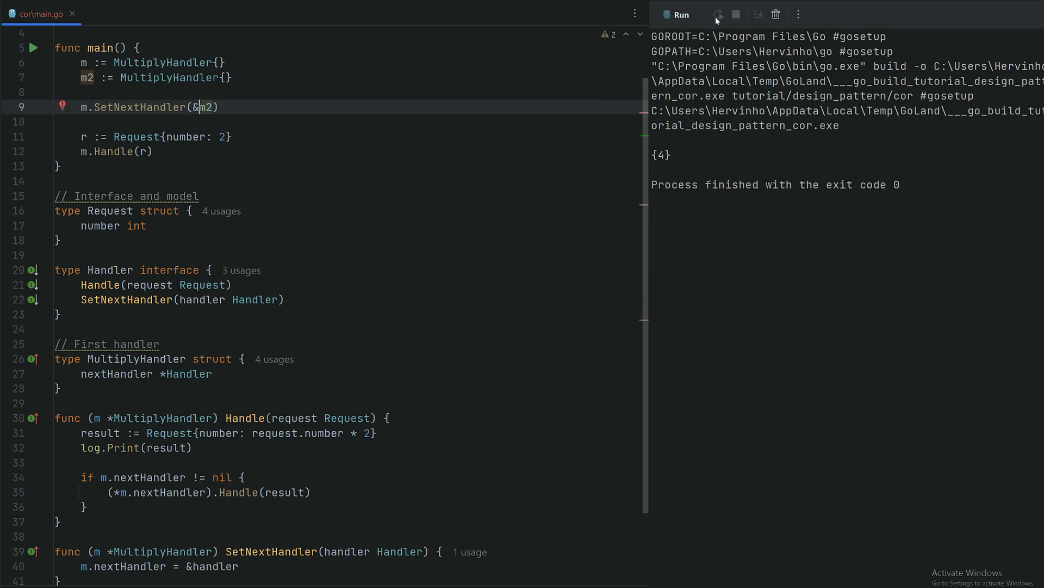
pyautogui.moveTo(703, 44)
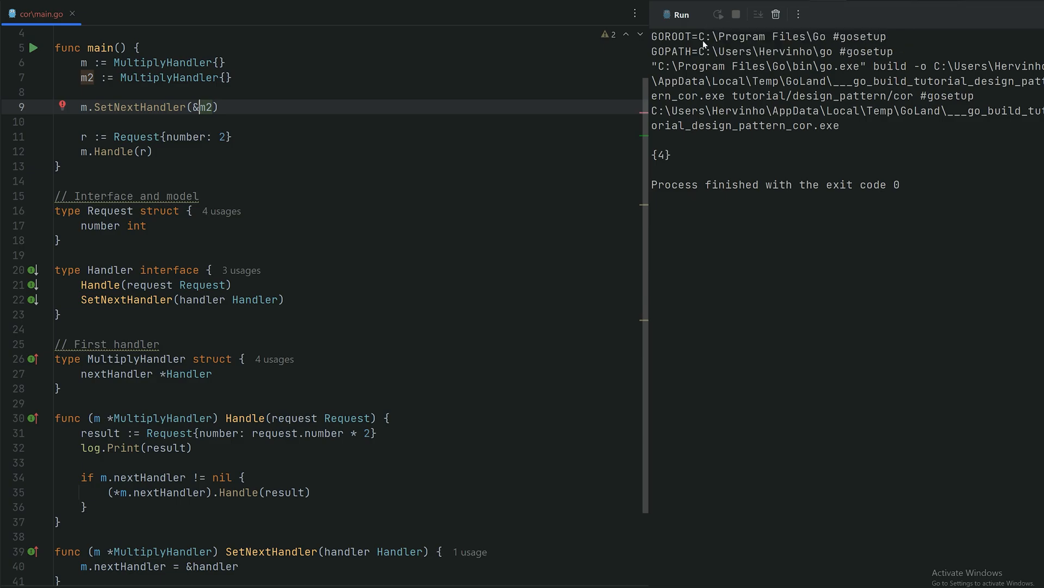
pyautogui.moveTo(704, 50)
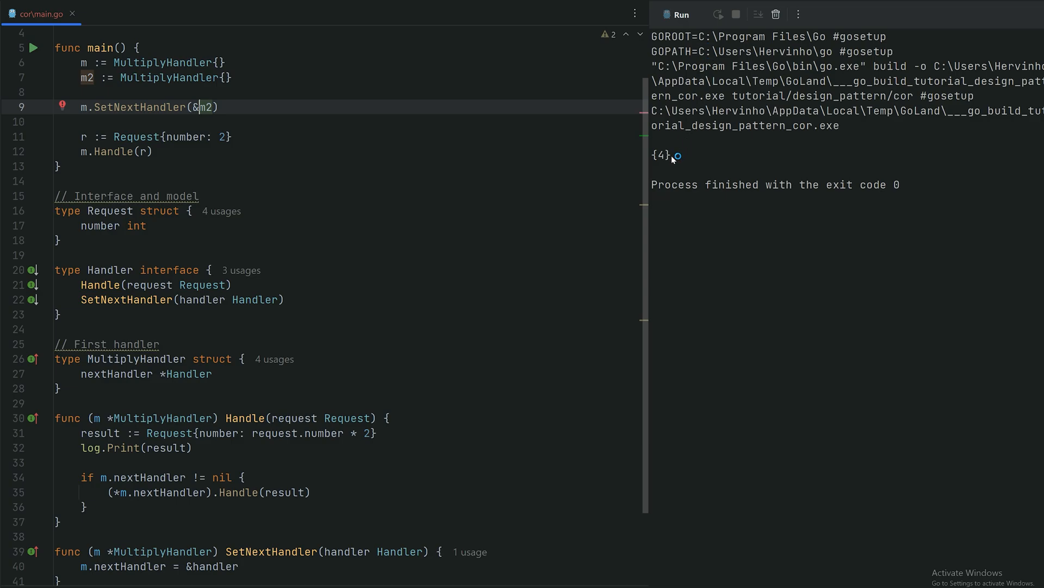
pyautogui.click(718, 14)
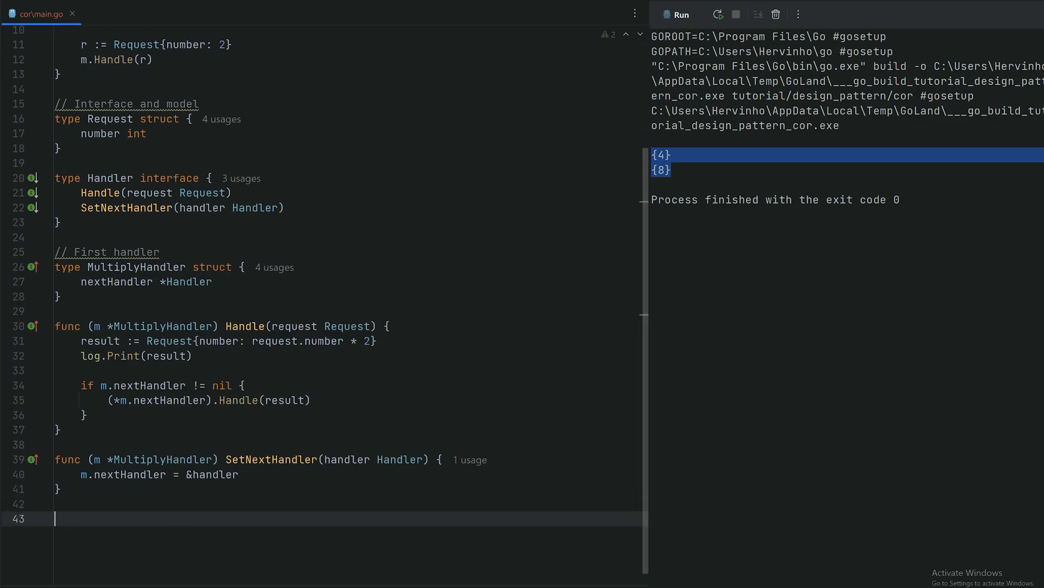
# Step: Add a '// Second handler' AdditionHandler struct and generate its Handler interface stubs
pyautogui.write('// Second')
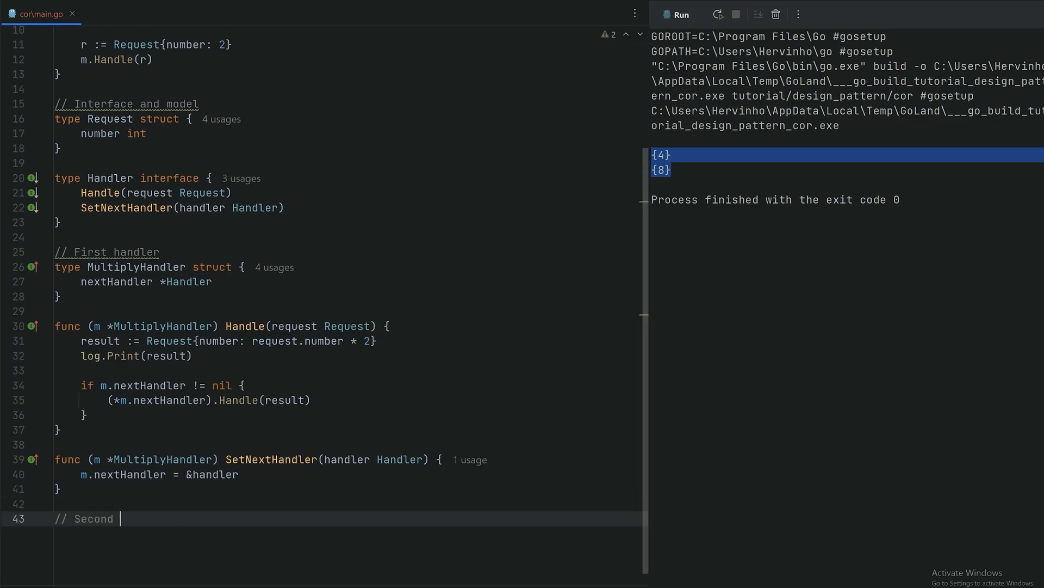
pyautogui.write('handler')
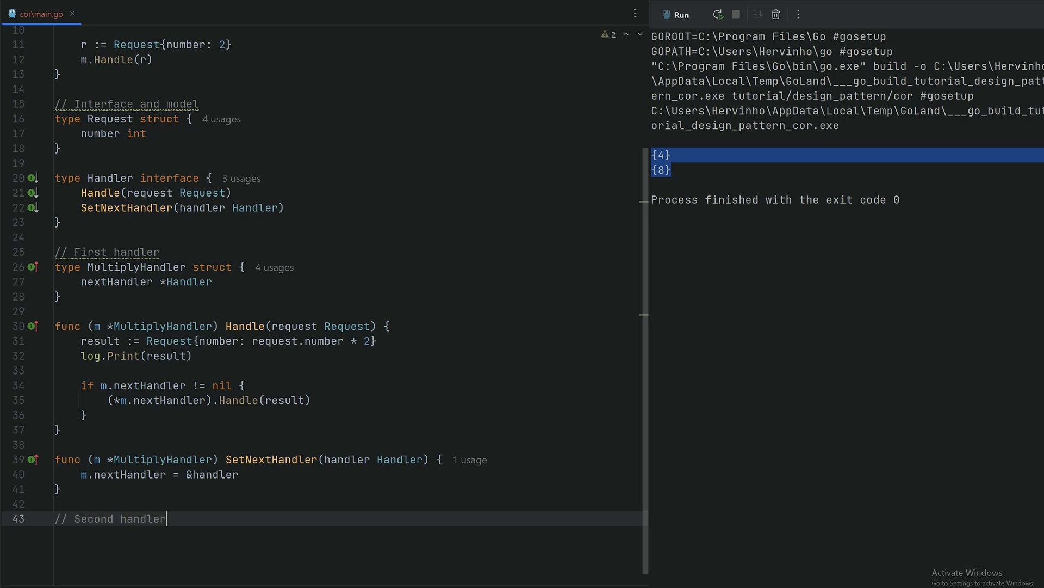
pyautogui.write('type AdditionHandler struct {')
pyautogui.write('nextHandler *Handler')
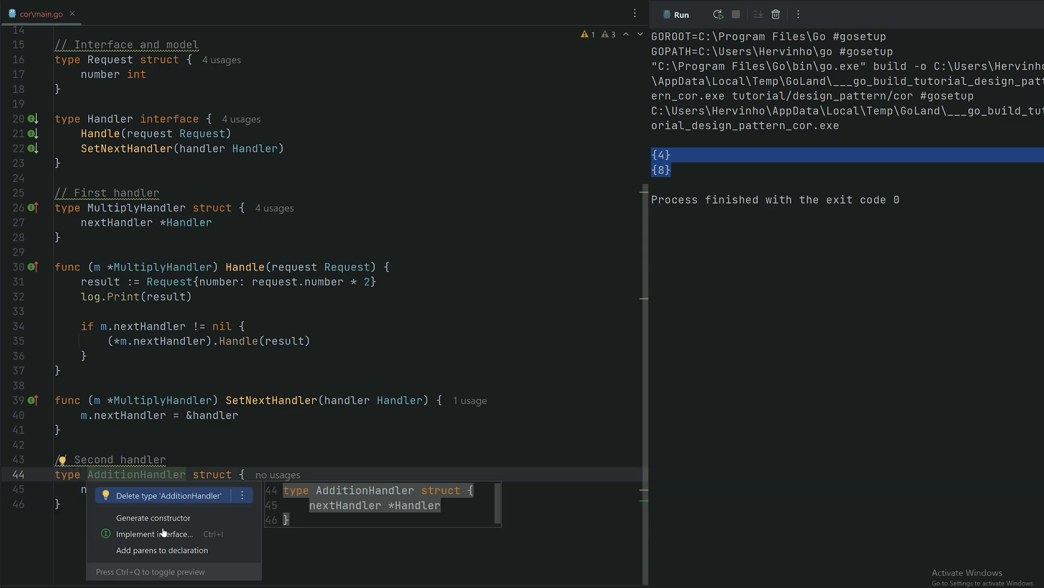
pyautogui.click(154, 533)
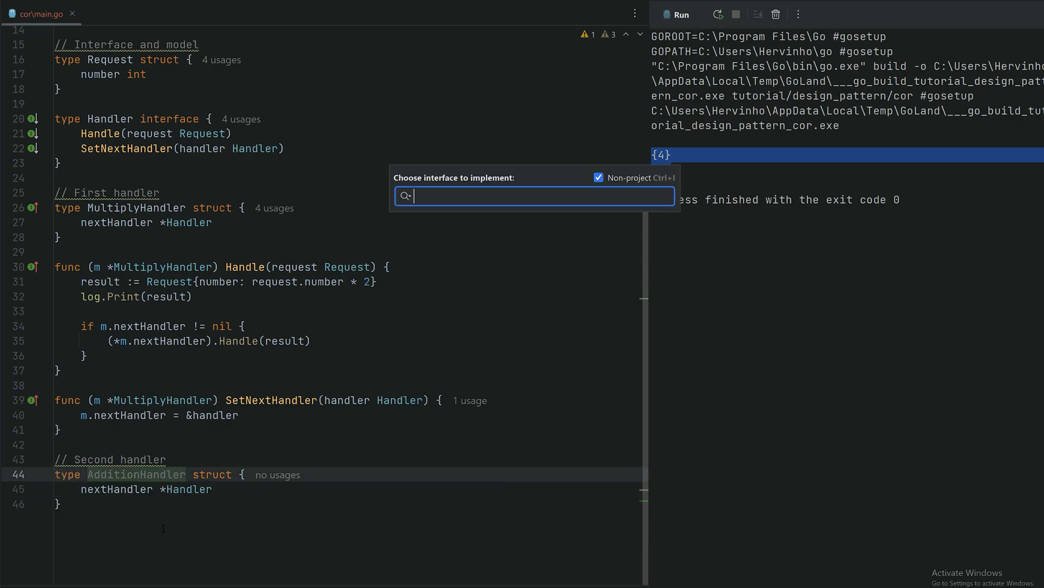
pyautogui.write('Handler')
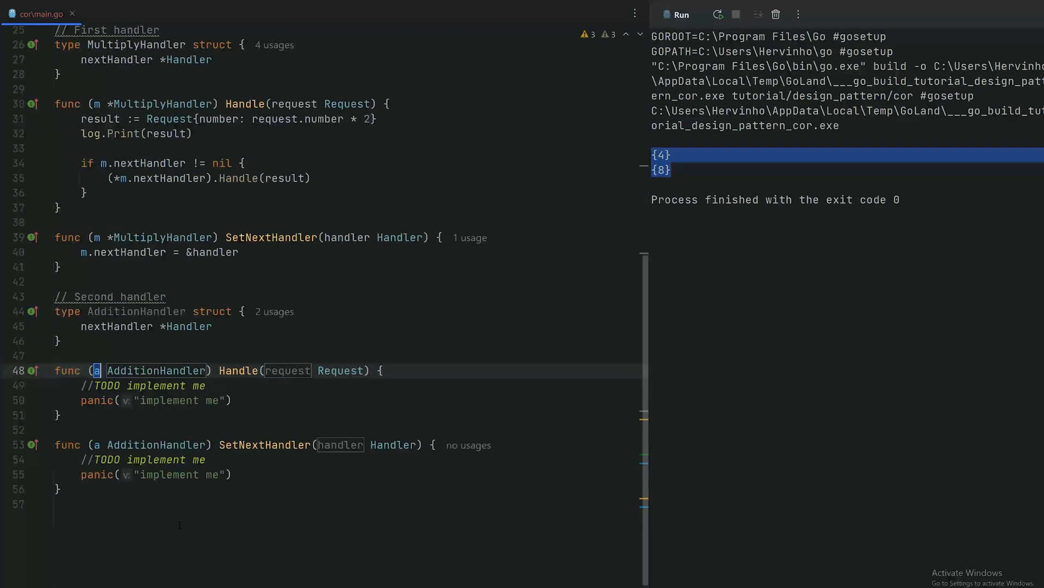
# Step: Replace Handle's TODO stub with result adding 10 to number and log.Print(result)
pyautogui.doubleClick(286, 370)
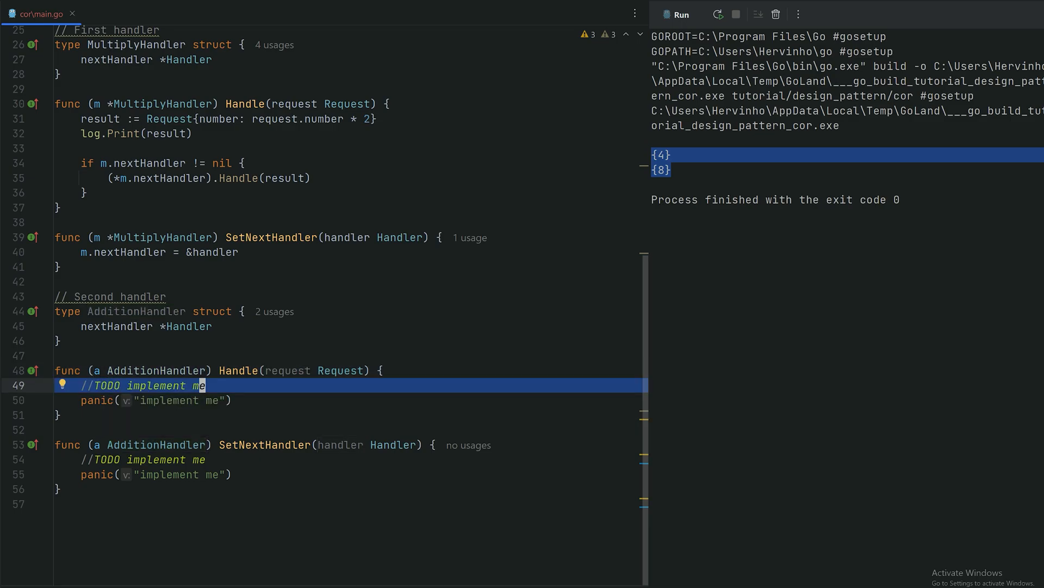
pyautogui.write('result := Request{')
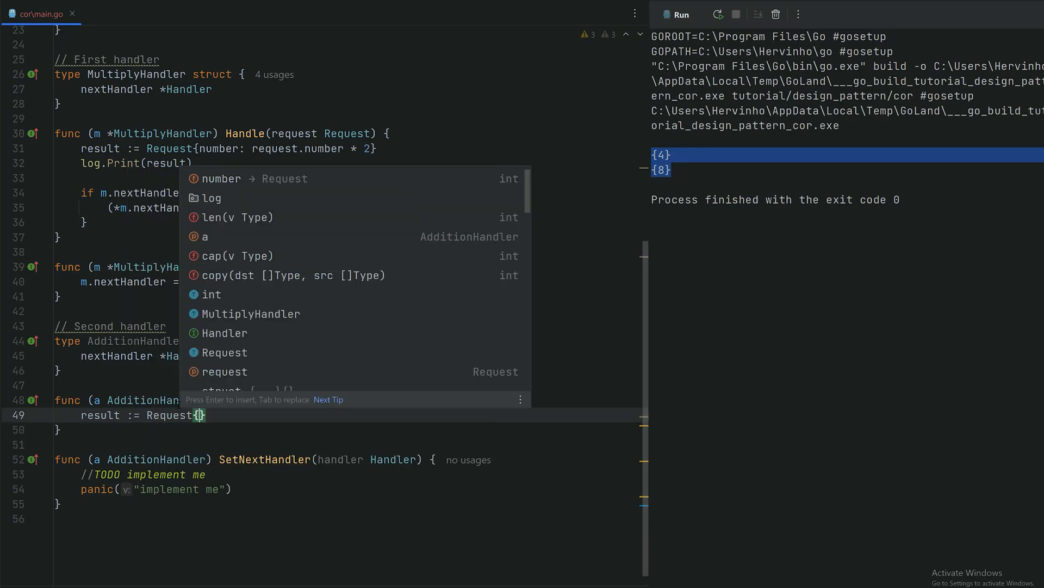
pyautogui.write('number: request.number')
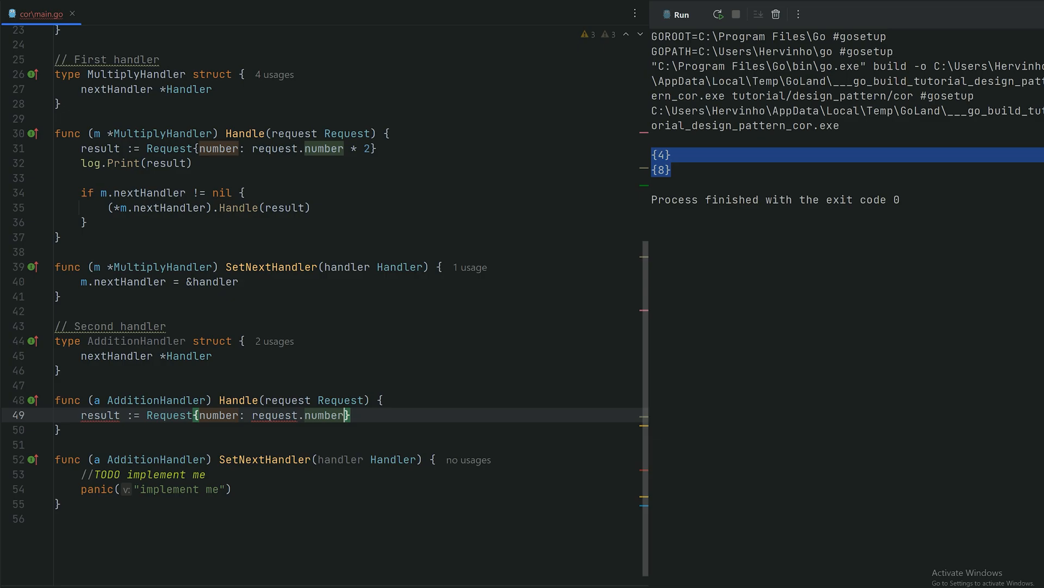
pyautogui.write('+ 10')
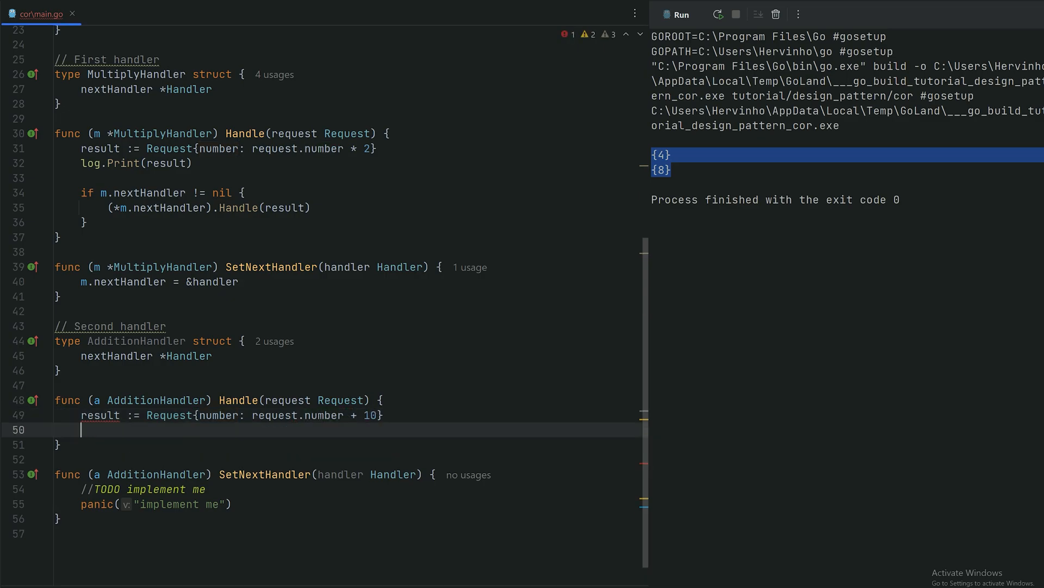
pyautogui.write('log.Print()')
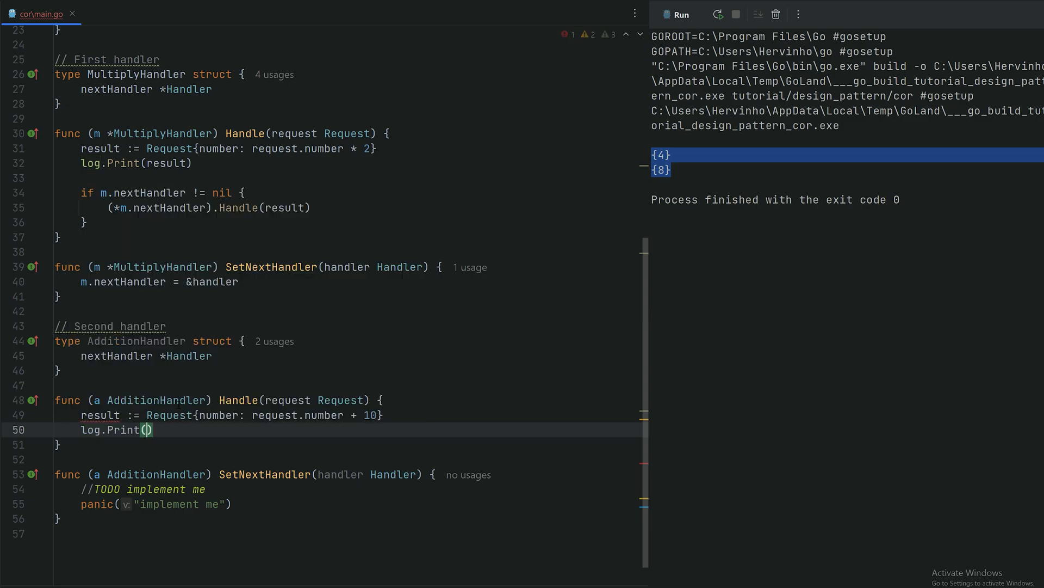
pyautogui.write('request')
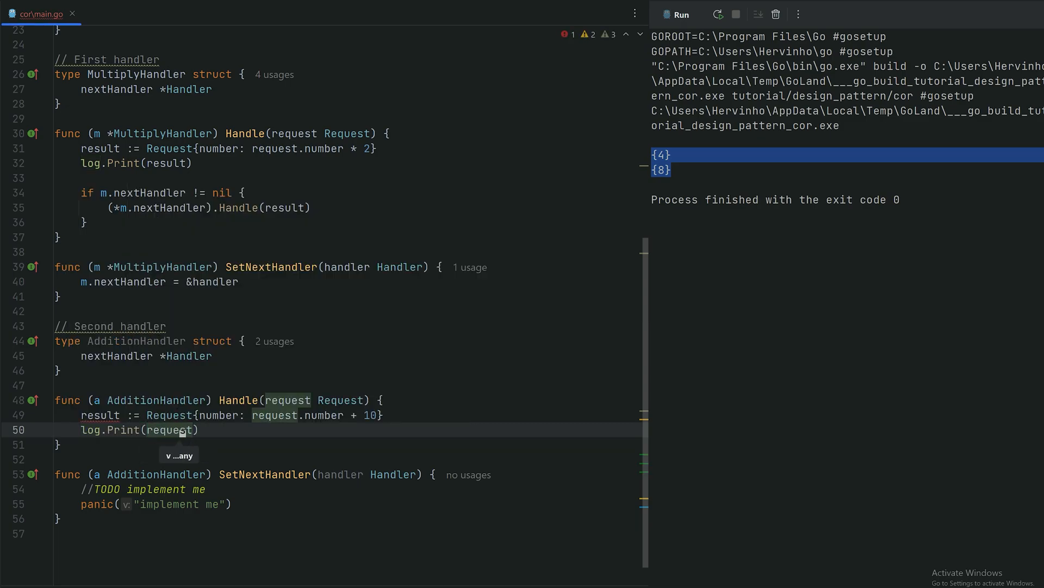
pyautogui.press('enter')
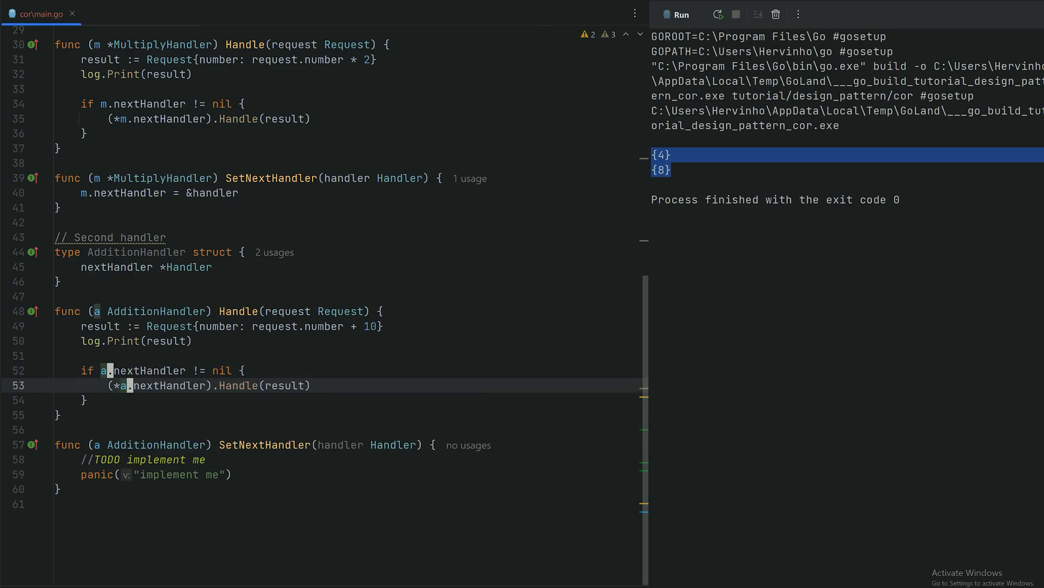
# Step: Fill the SetNextHandler stub so it stores &handler in a.nextHandler
pyautogui.click(106, 370)
pyautogui.write('a.nextHandler = &handler')
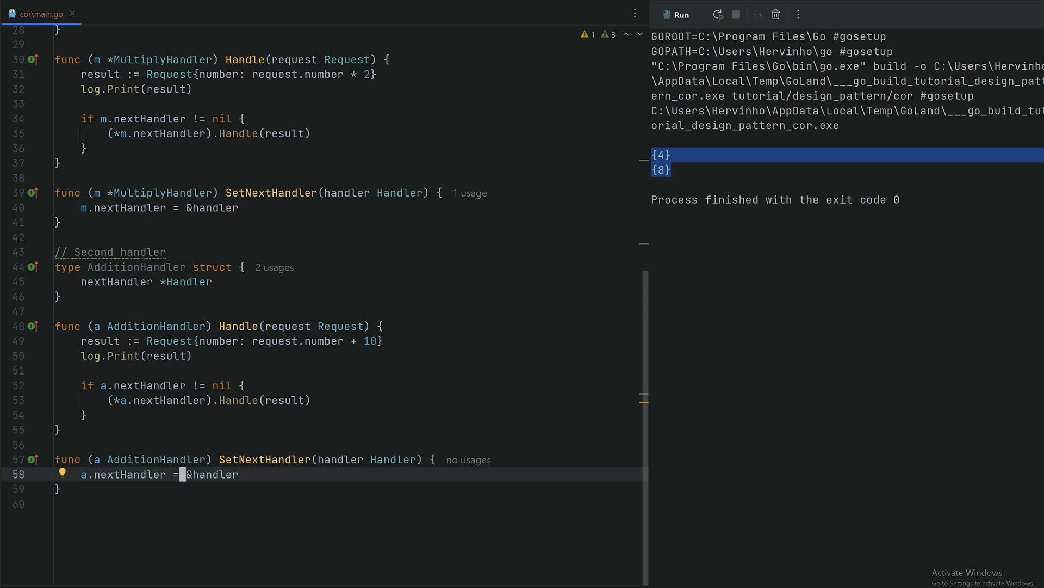
pyautogui.scroll(3)
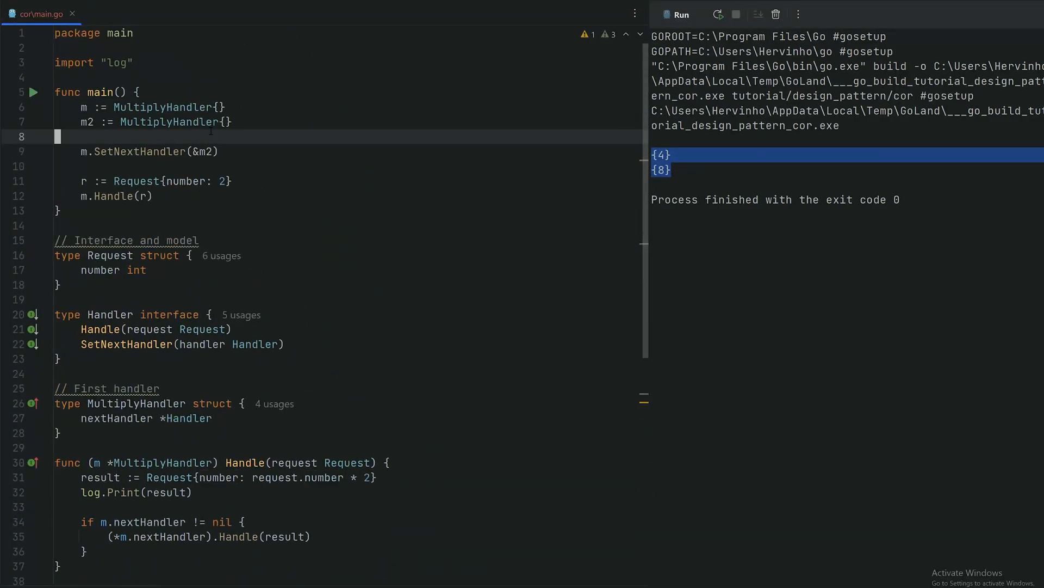
# Step: Create a := AdditionHandler{} in main and chain it with m2.SetNextHandler(&a)
pyautogui.write('a:')
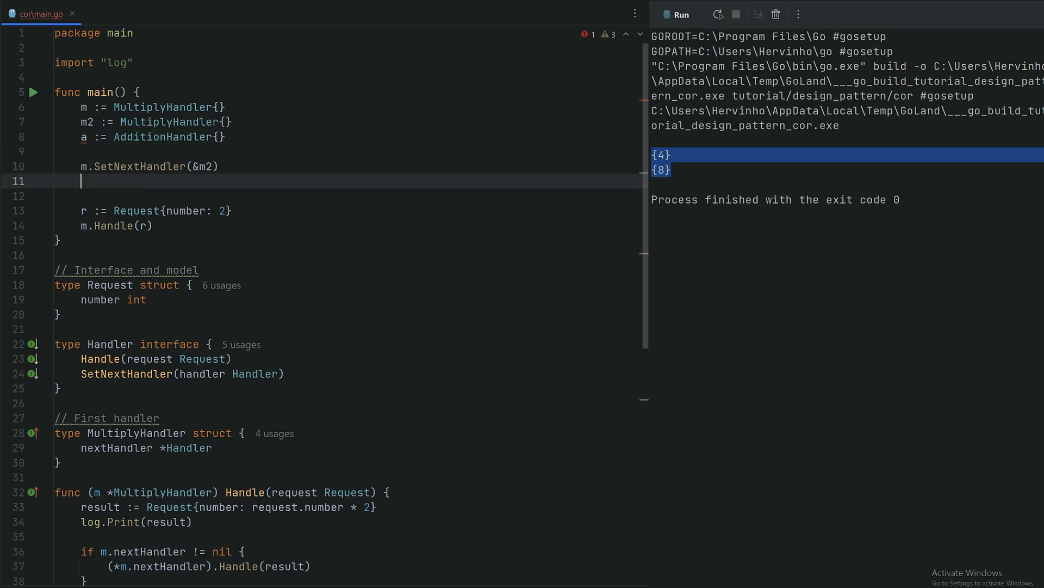
pyautogui.write('m2.SetNextHandler(')
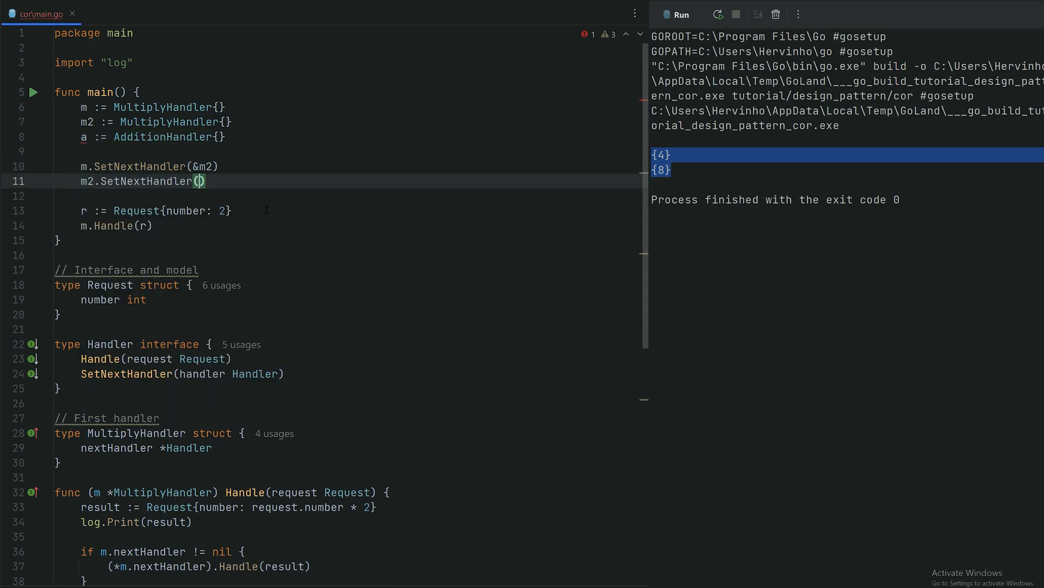
pyautogui.write('&a')
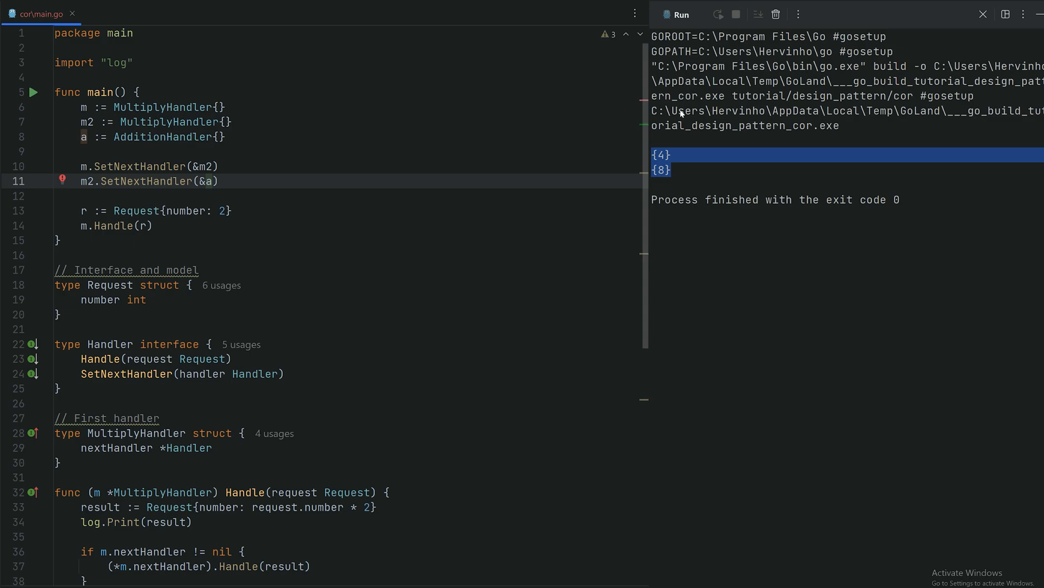
# Step: Rerun the program and highlight the new {18} in the output {4} {8} {18}
pyautogui.click(717, 14)
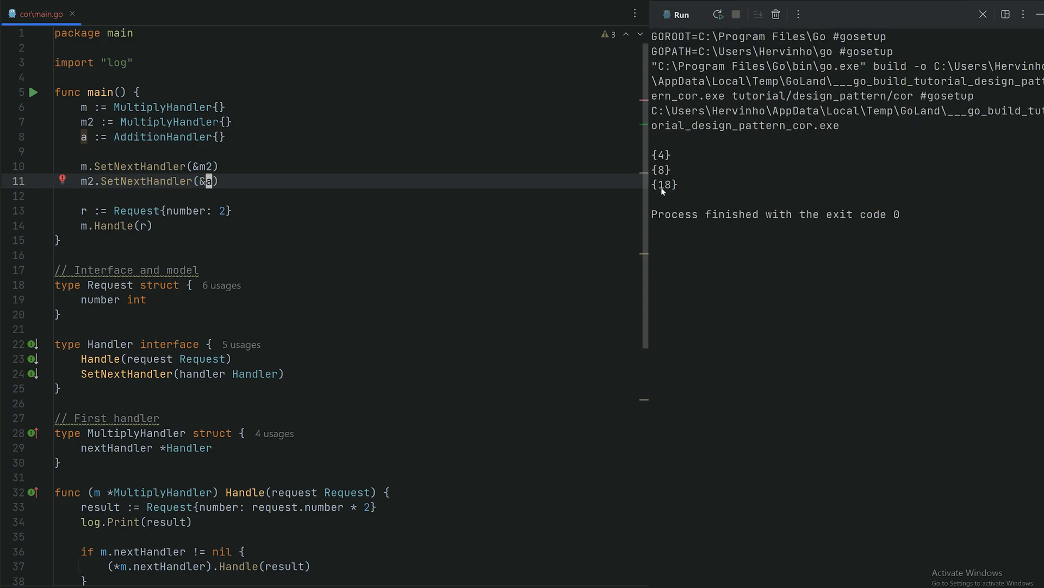
pyautogui.doubleClick(665, 185)
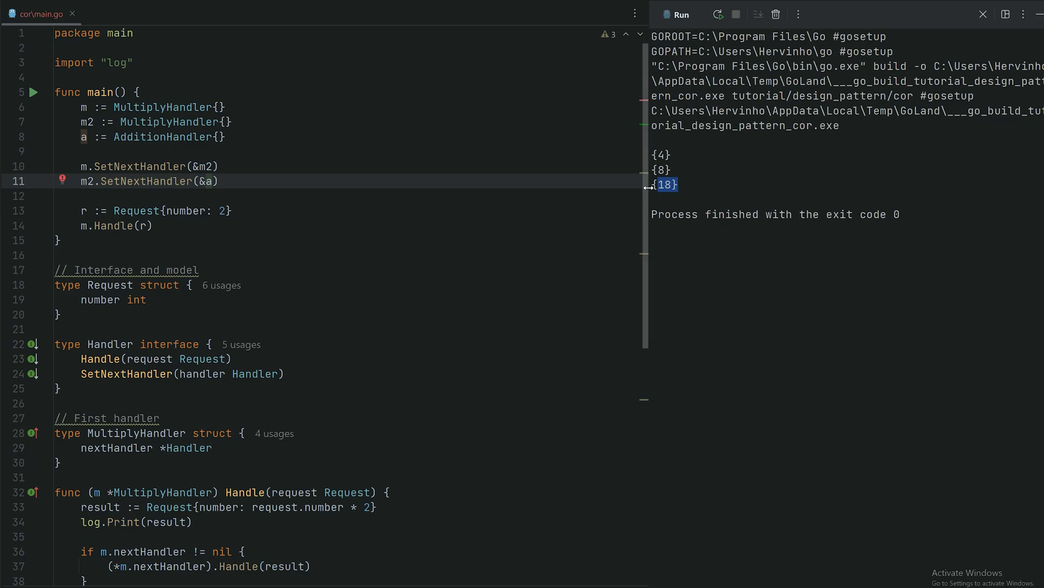
pyautogui.scroll(-3)
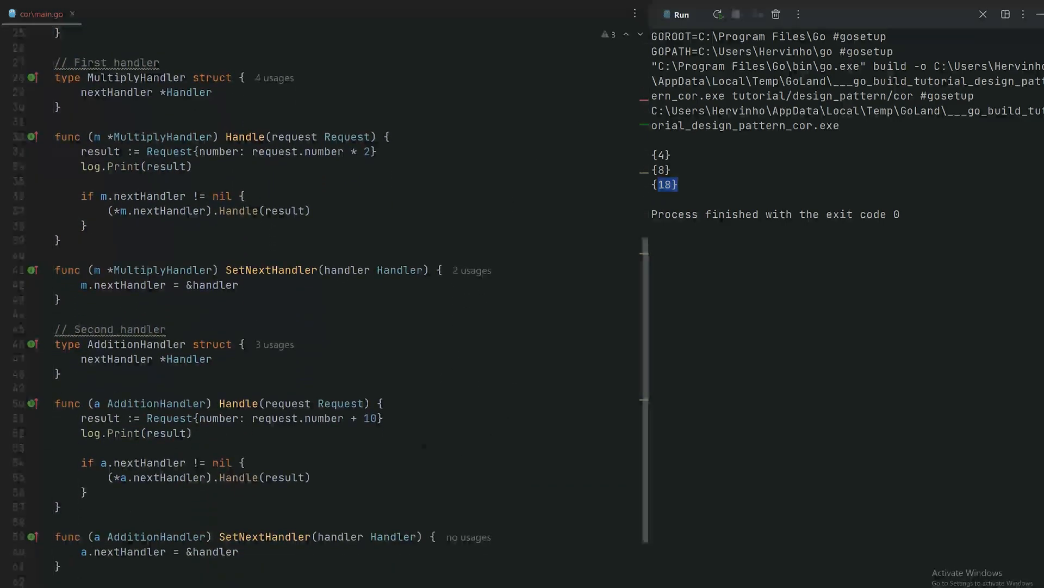